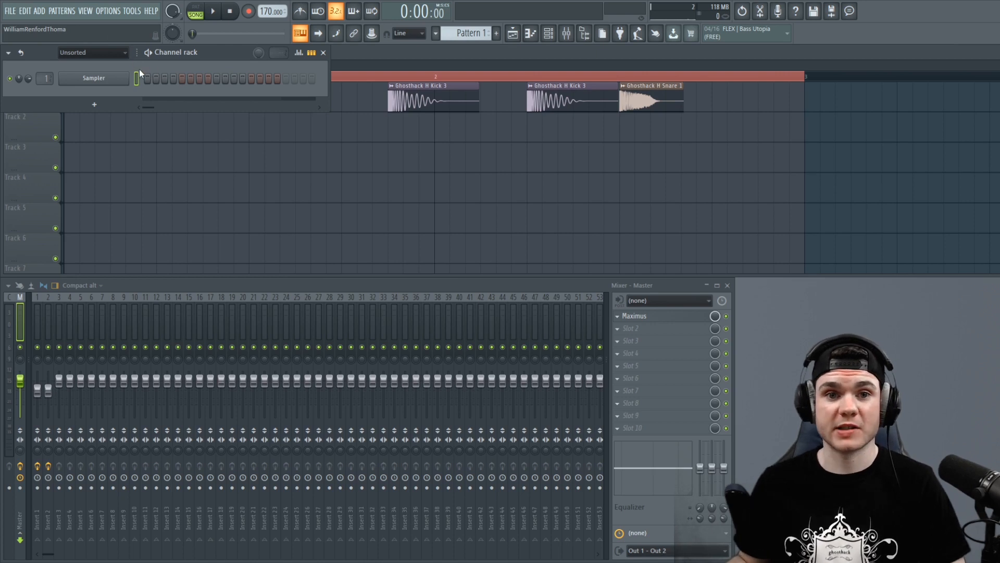
- Replace the Sampler channel with a Serum instrument via the channel's Replace menu
right_click(93, 79)
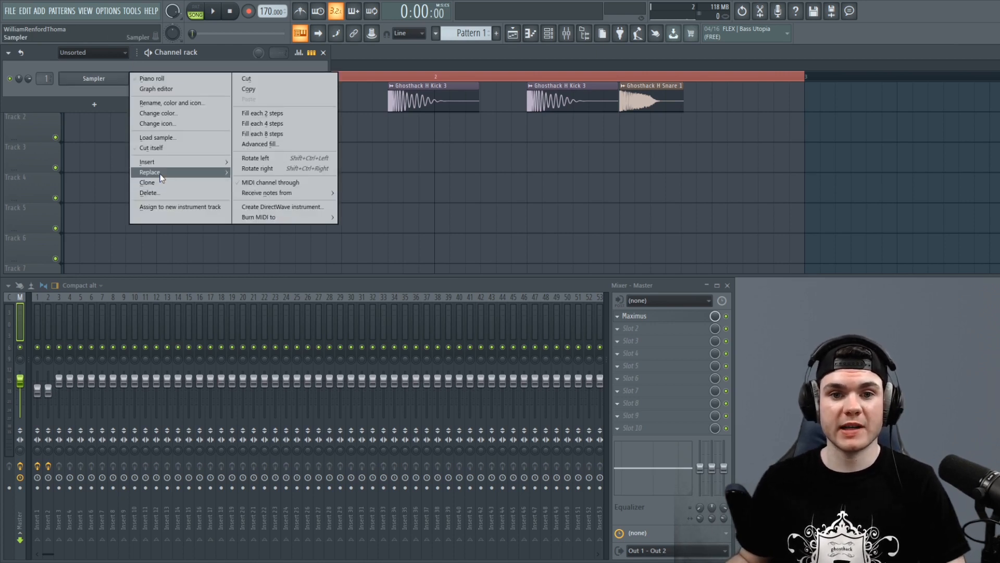
click(149, 171)
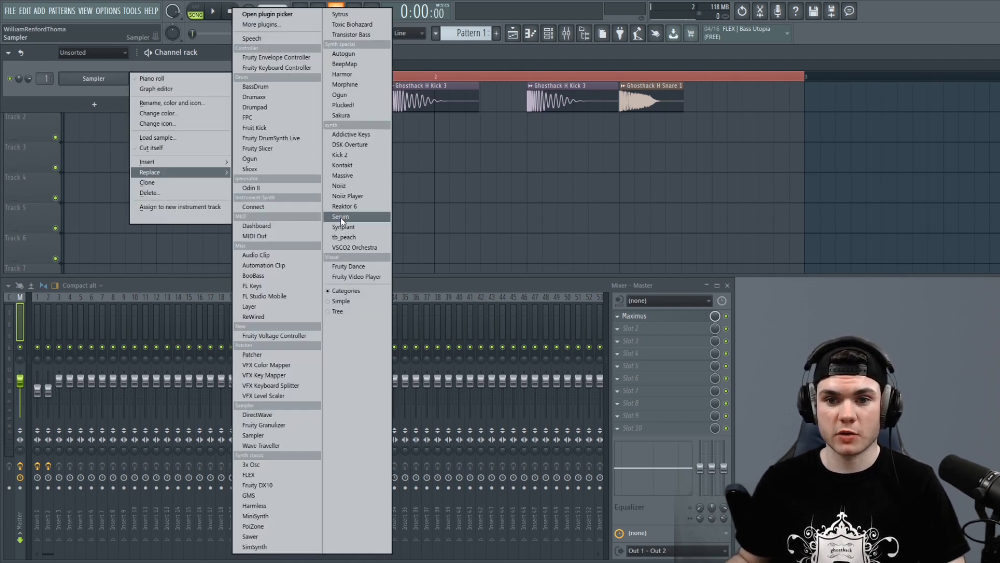
click(339, 216)
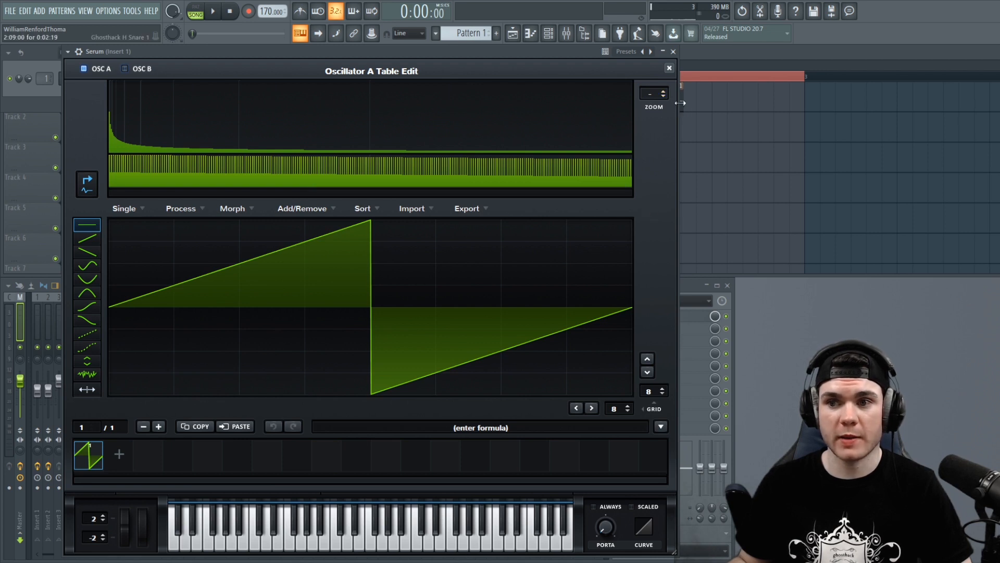
- Zoom the harmonic editor to 3x and clear every harmonic from the frame
click(663, 90)
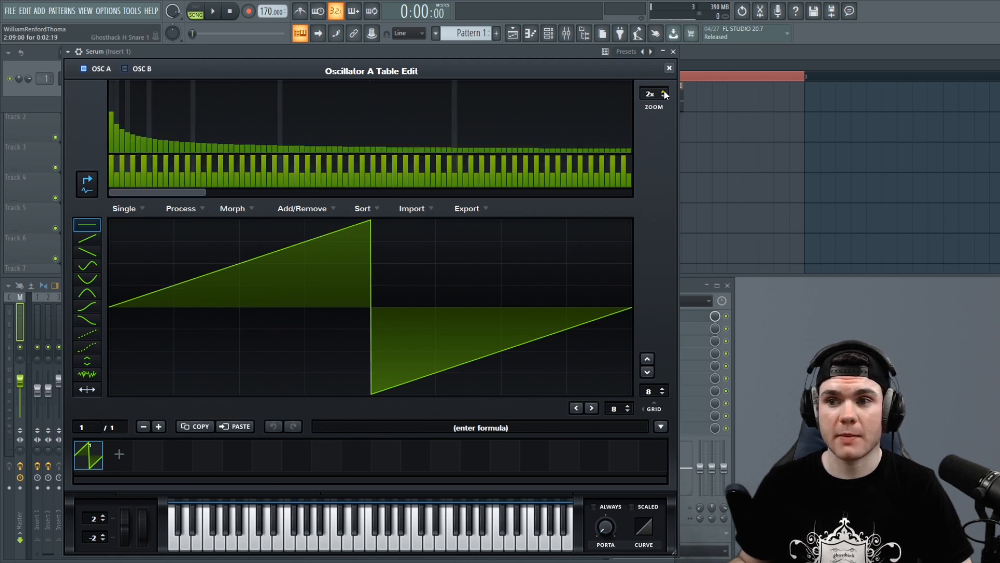
click(663, 90)
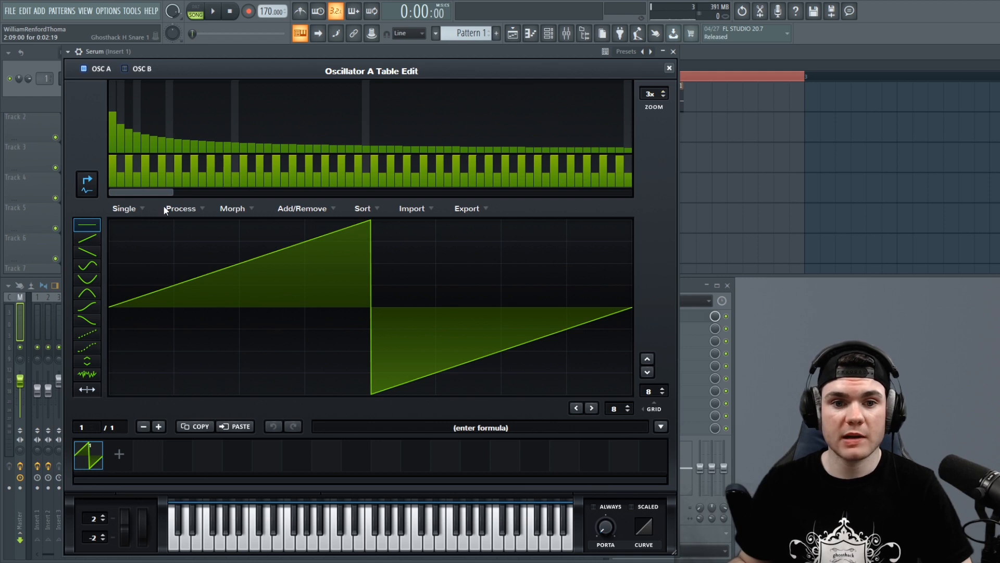
drag(110, 308, 172, 309)
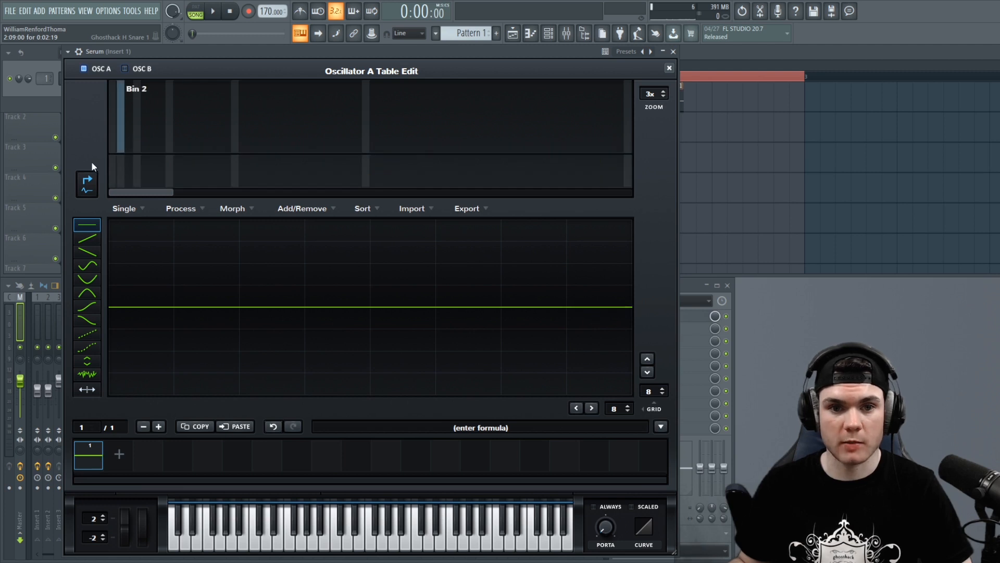
- Experiment by drawing levels into a few bins and a sloped line on the waveform
click(244, 115)
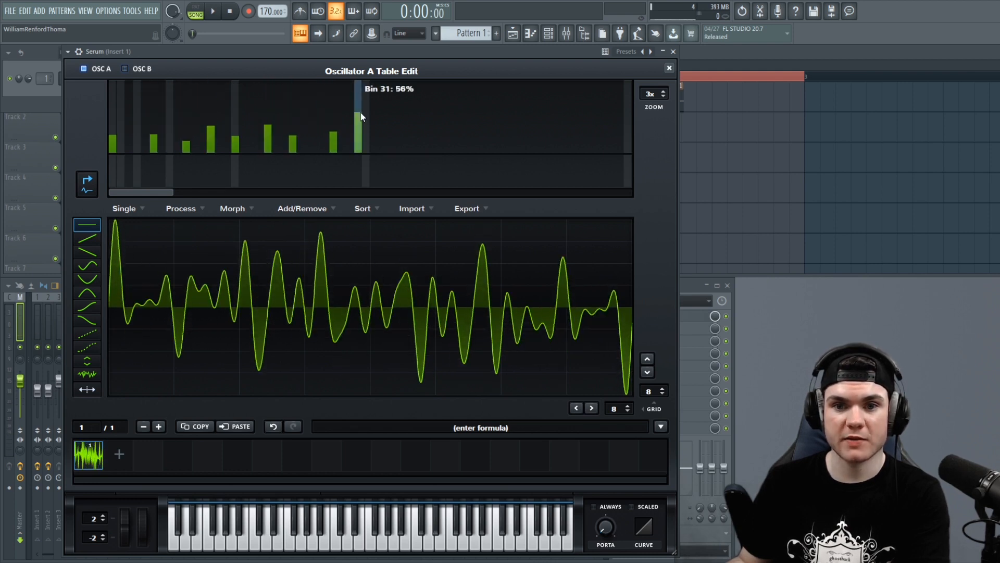
drag(360, 118, 405, 140)
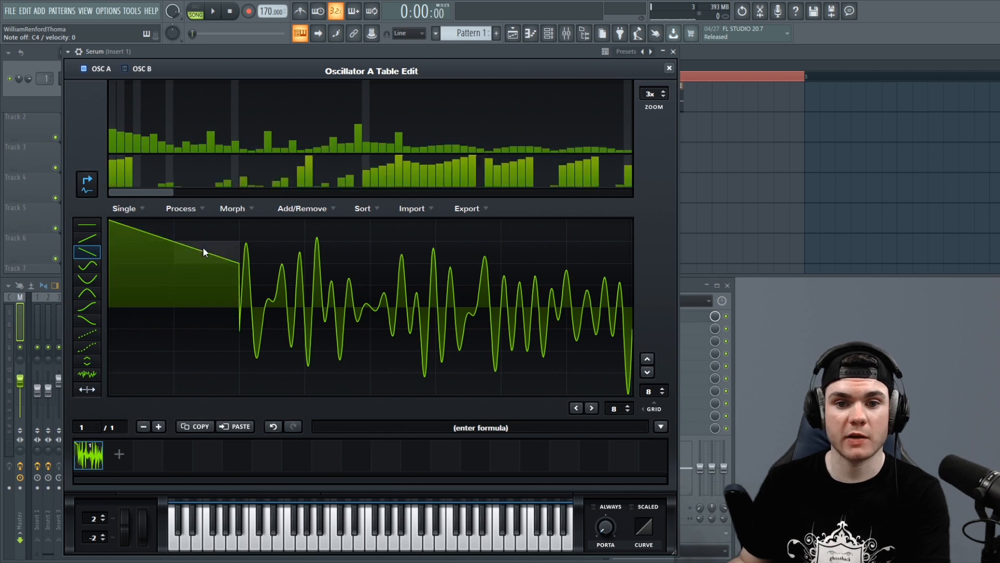
drag(204, 252, 538, 370)
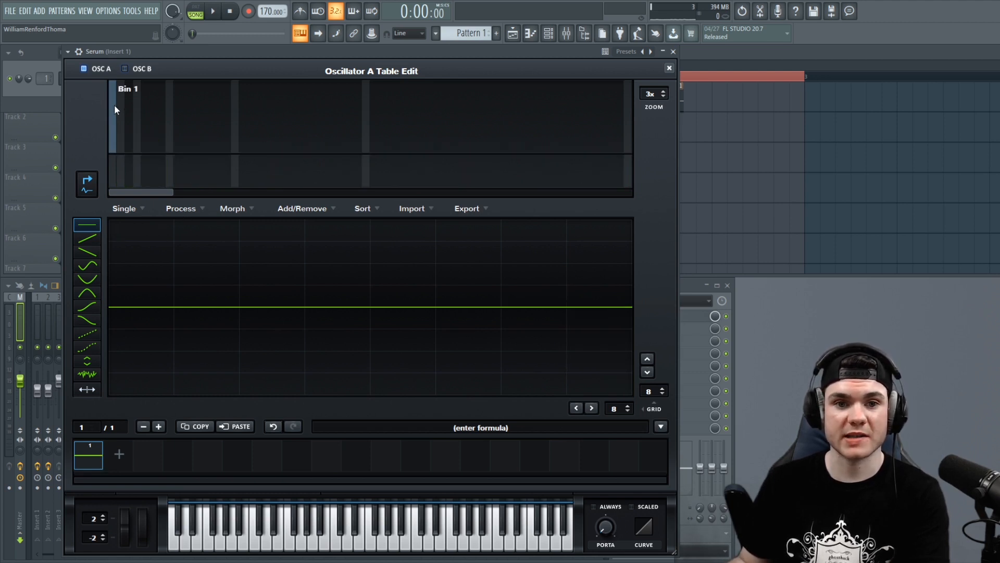
- Raise bin 1 to full for a sine, zoom to 4x, and add small decaying upper harmonics
click(87, 225)
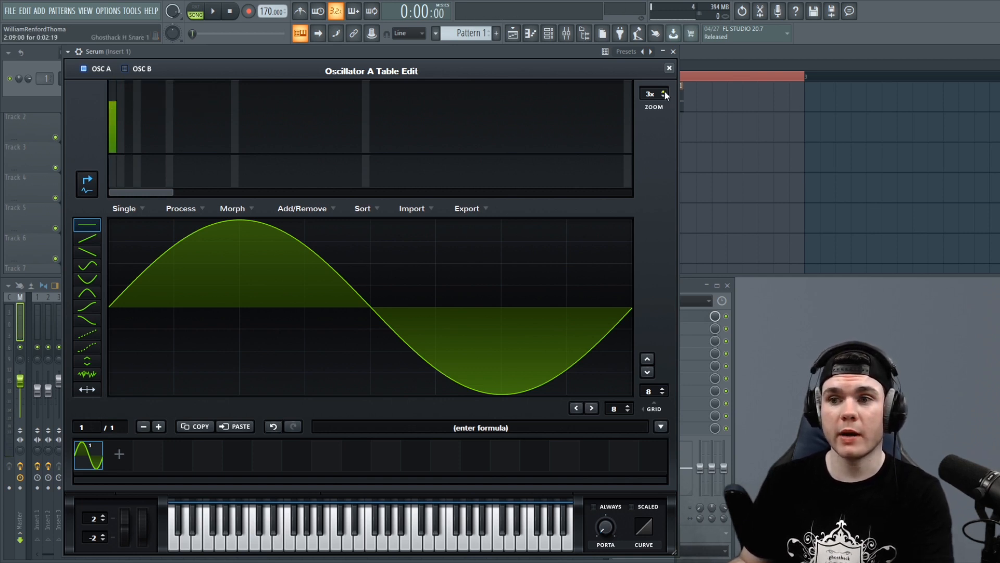
click(663, 91)
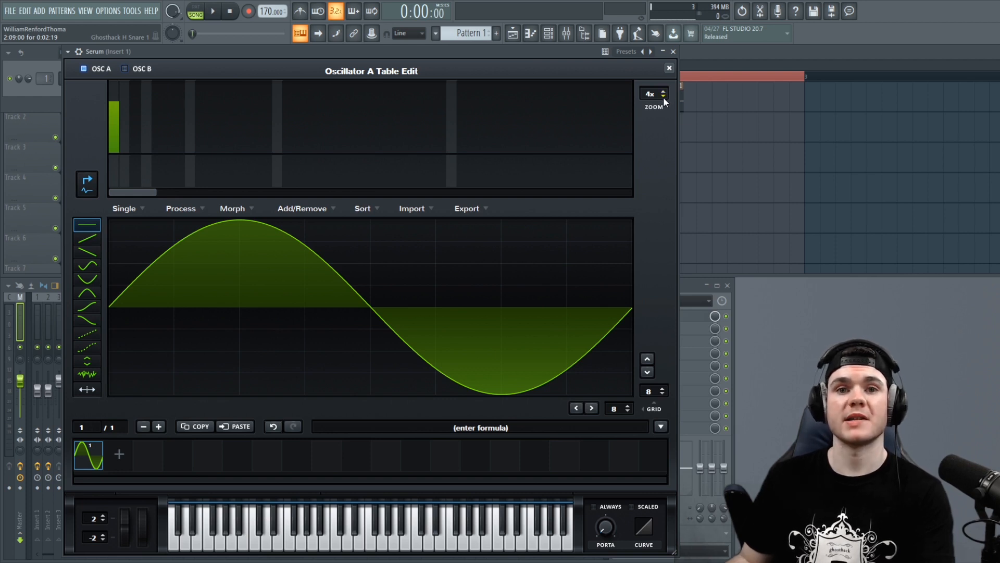
mouse_move(650, 94)
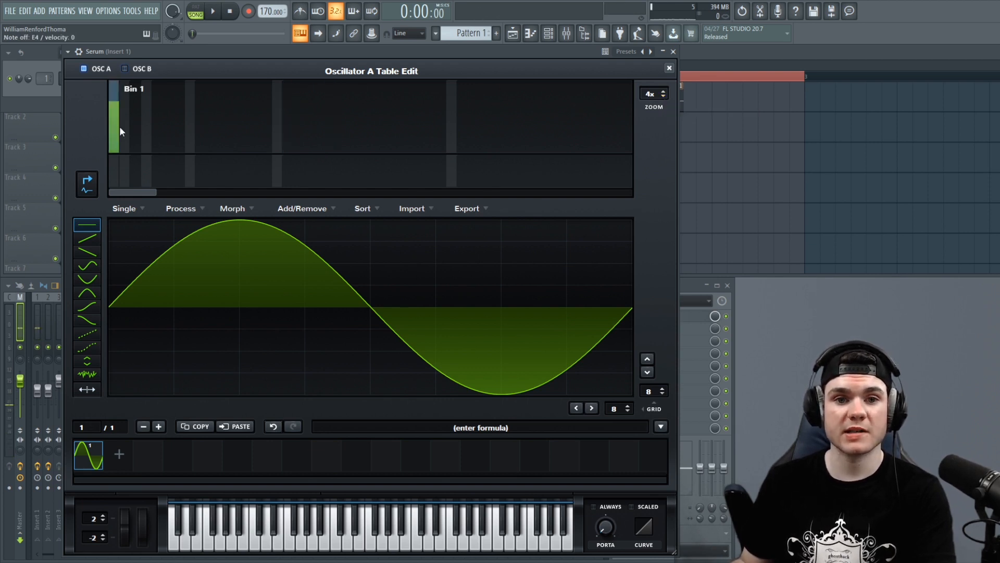
click(134, 141)
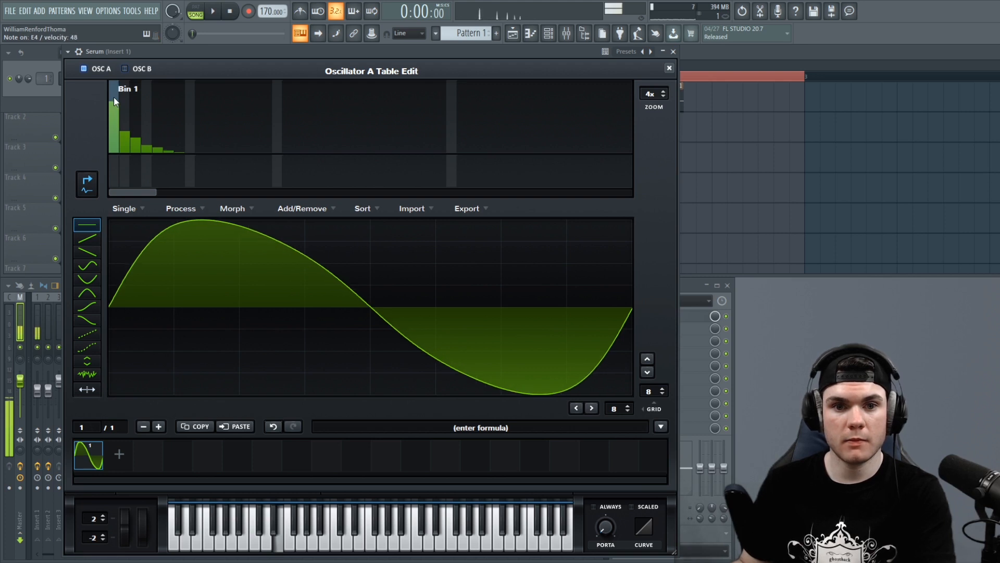
click(136, 127)
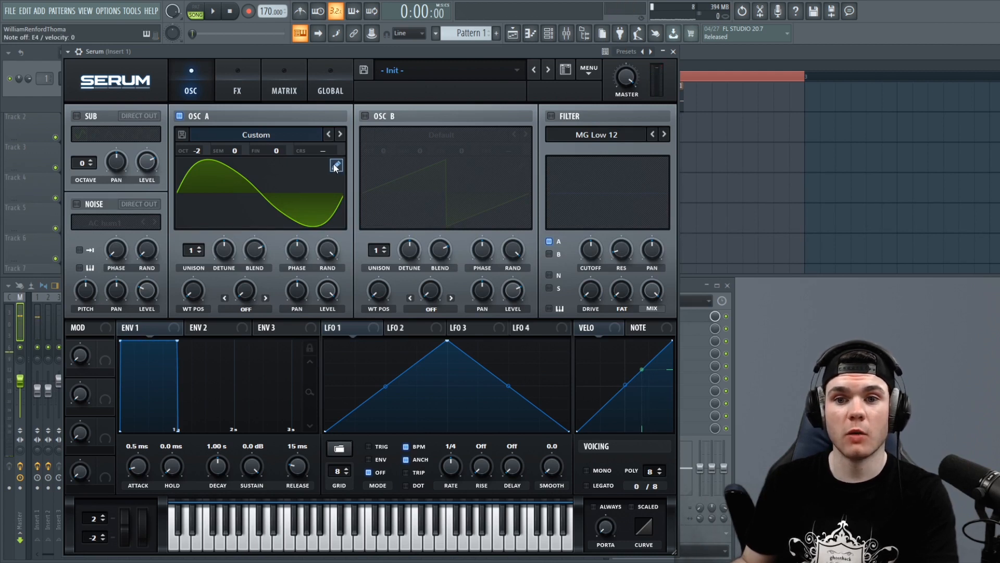
click(337, 165)
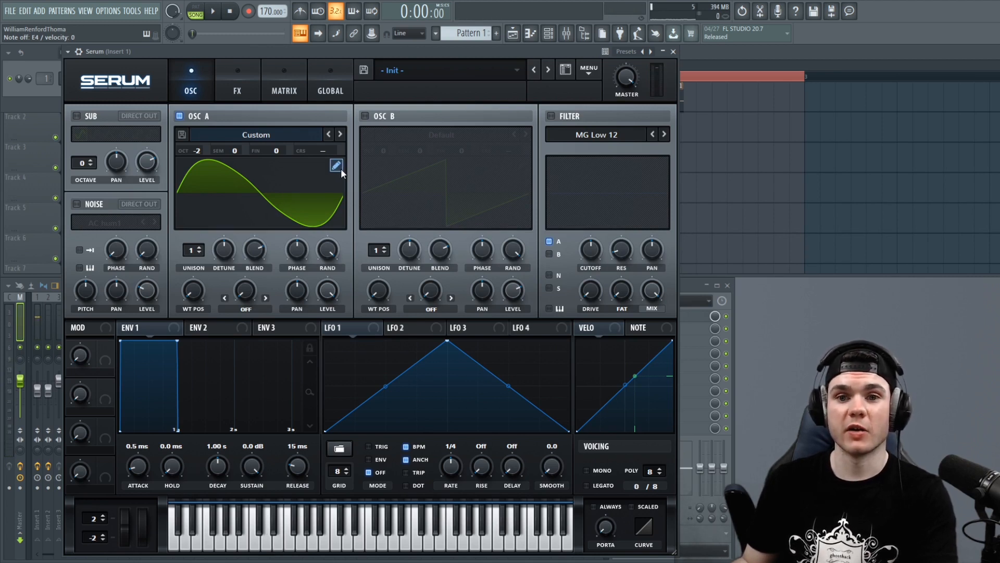
click(336, 166)
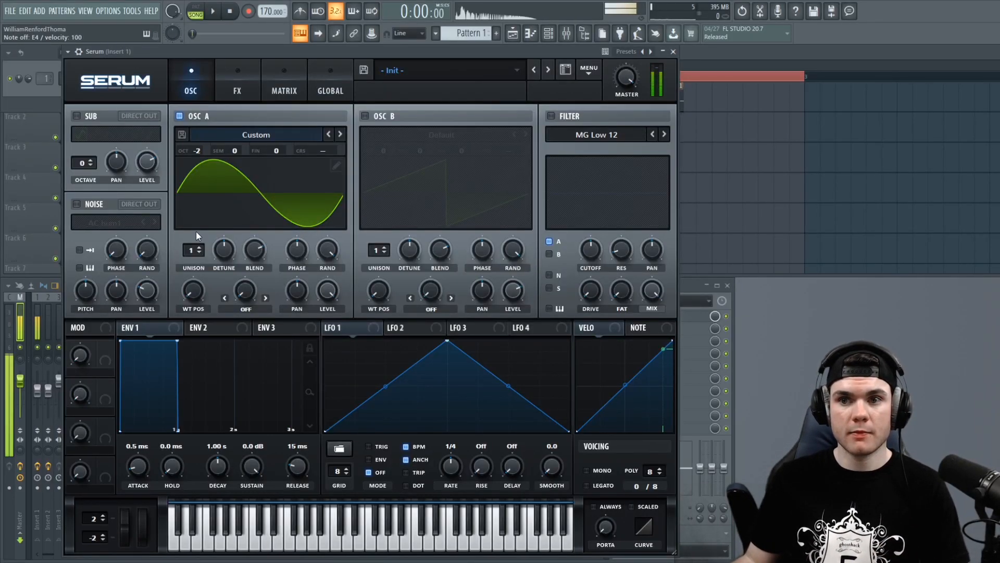
mouse_move(101, 440)
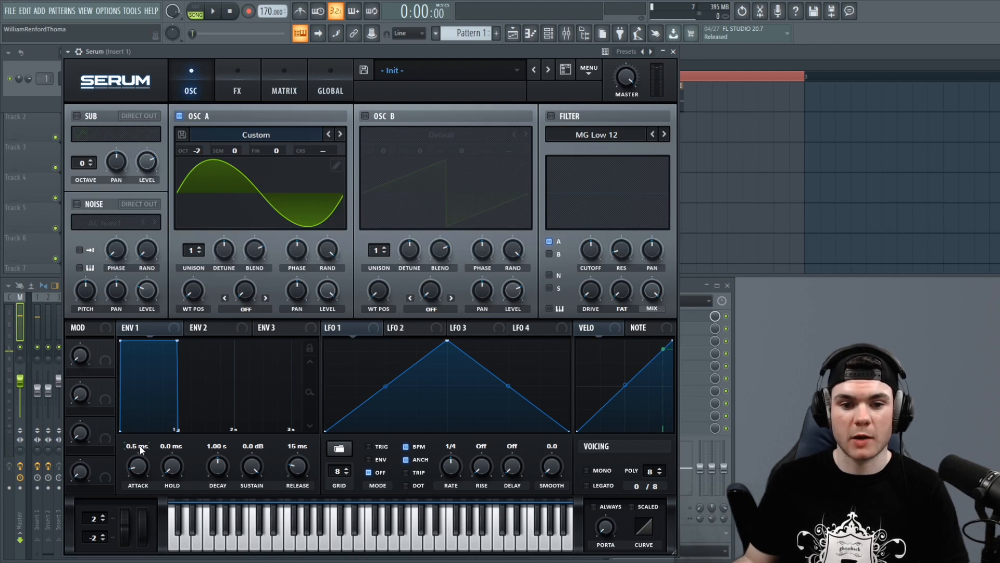
- Lengthen the ENV 1 attack in steps up to about 8.6 ms
drag(138, 454, 138, 463)
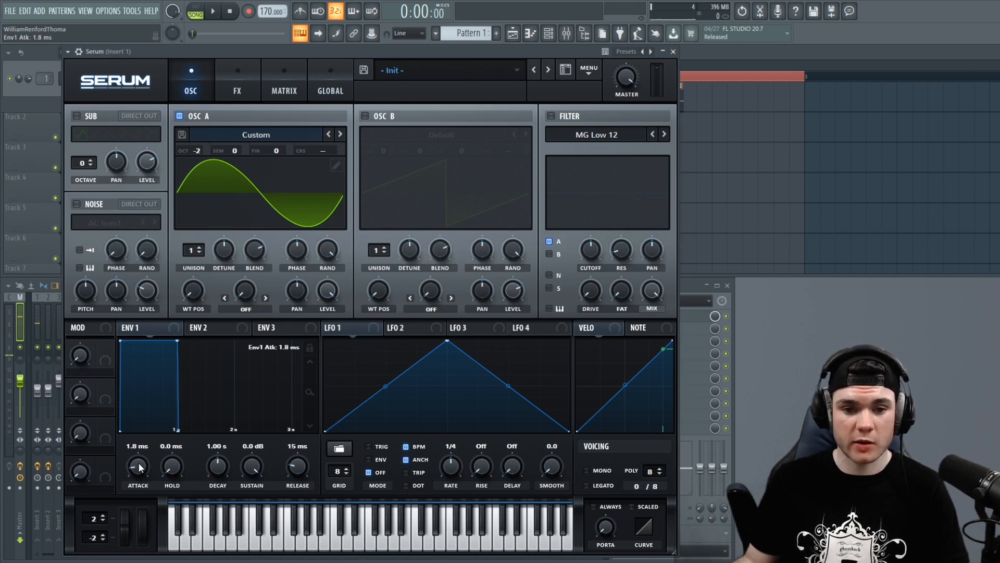
drag(138, 466, 137, 456)
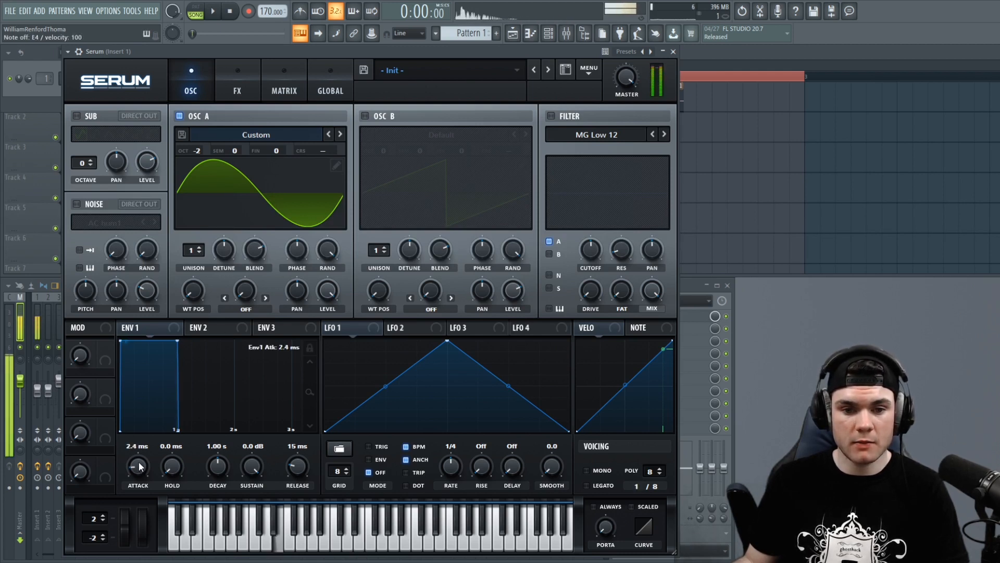
drag(137, 466, 137, 453)
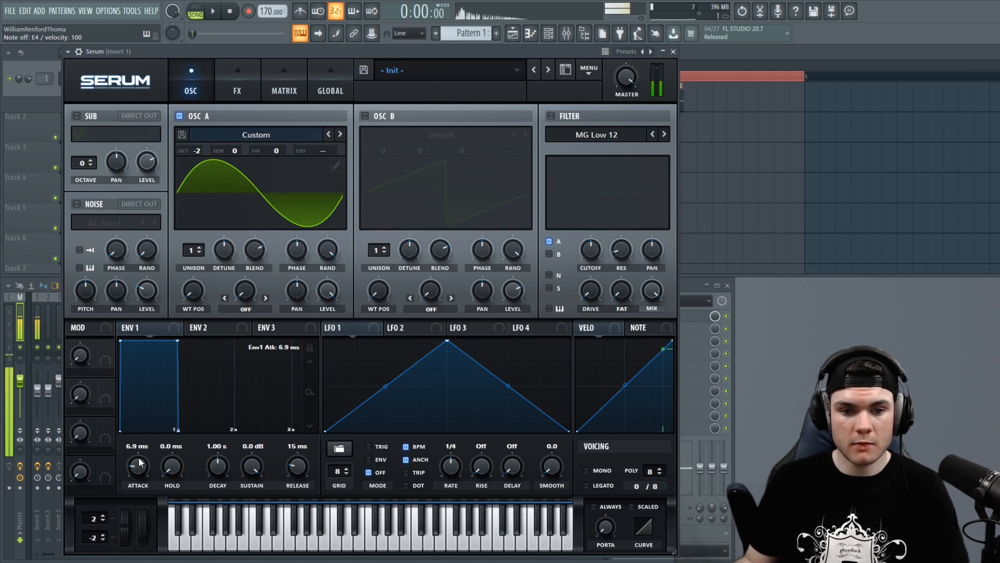
drag(138, 466, 138, 456)
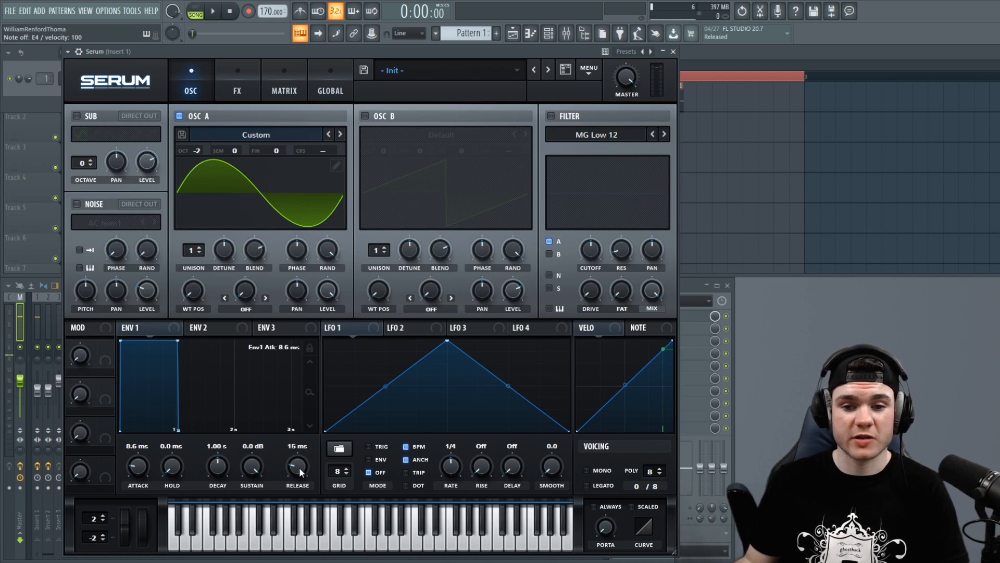
- Lengthen the ENV 1 release from 24 ms to about 81 ms
drag(297, 466, 297, 457)
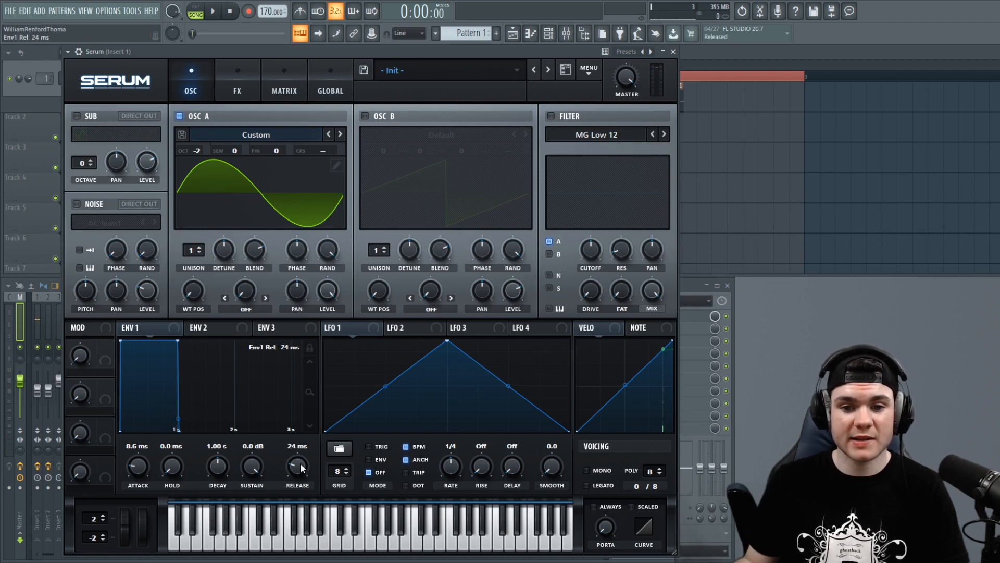
drag(296, 466, 297, 447)
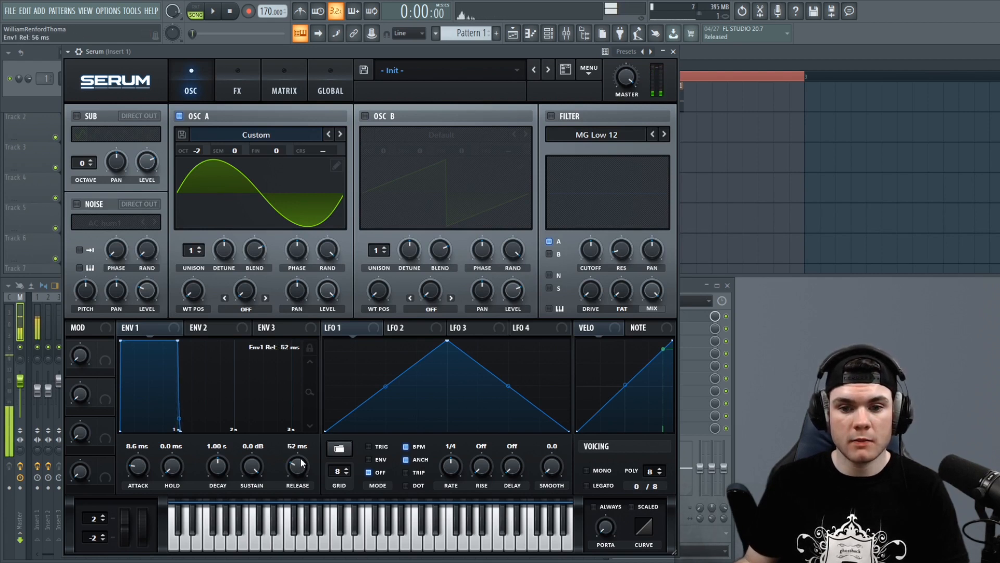
drag(296, 466, 296, 454)
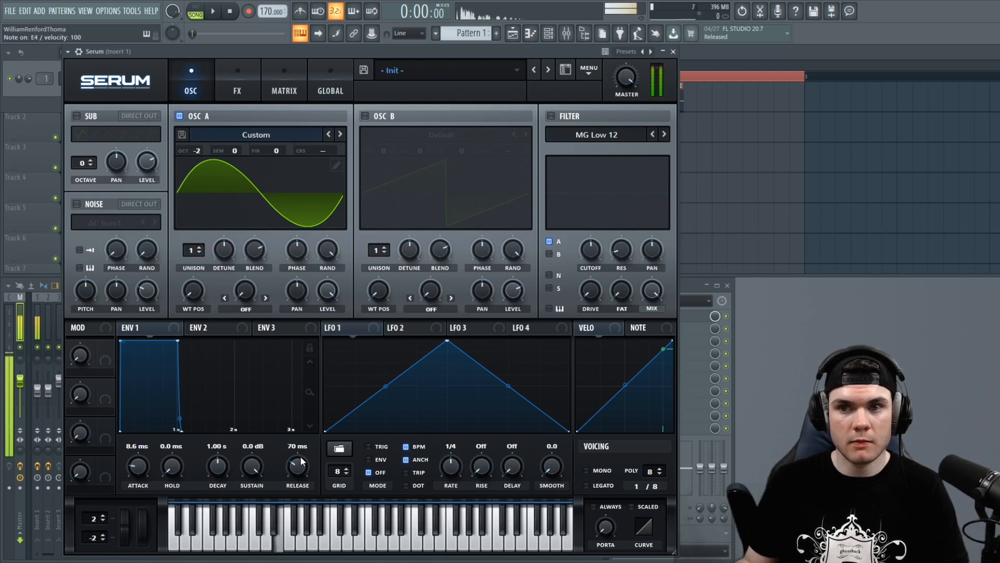
drag(297, 468, 297, 460)
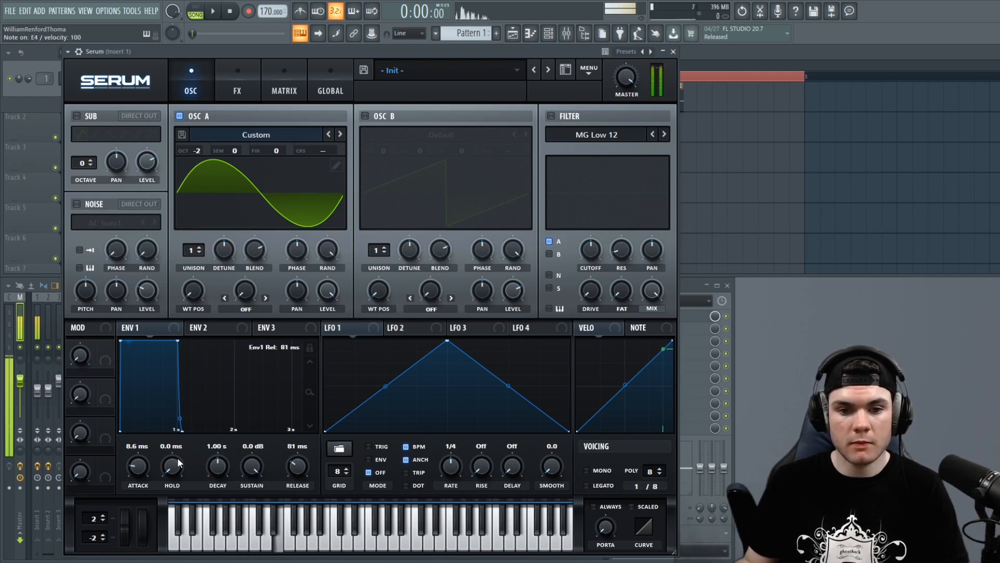
drag(138, 466, 138, 460)
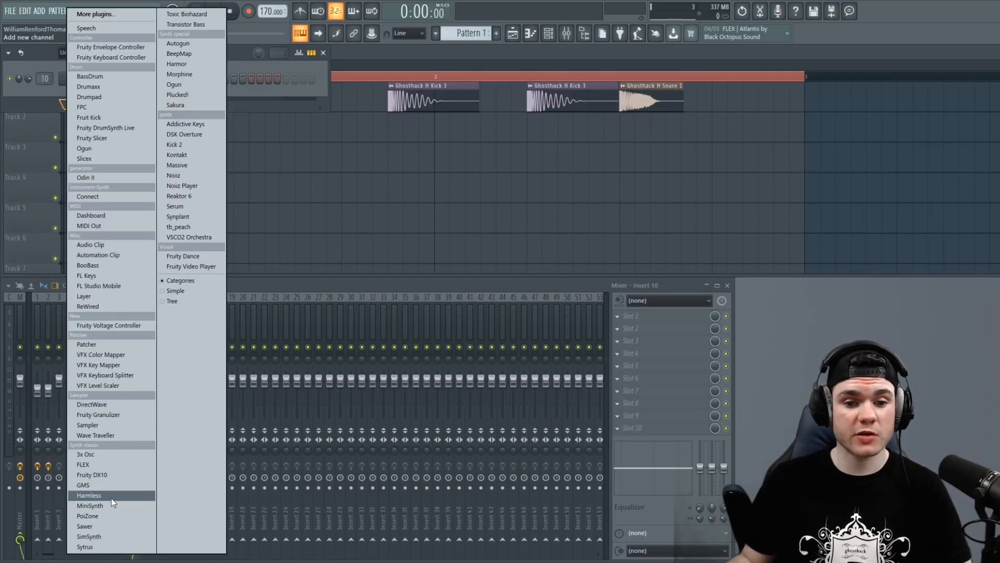
- Add Sytrus from the plugin list as a new channel below Serum
click(85, 546)
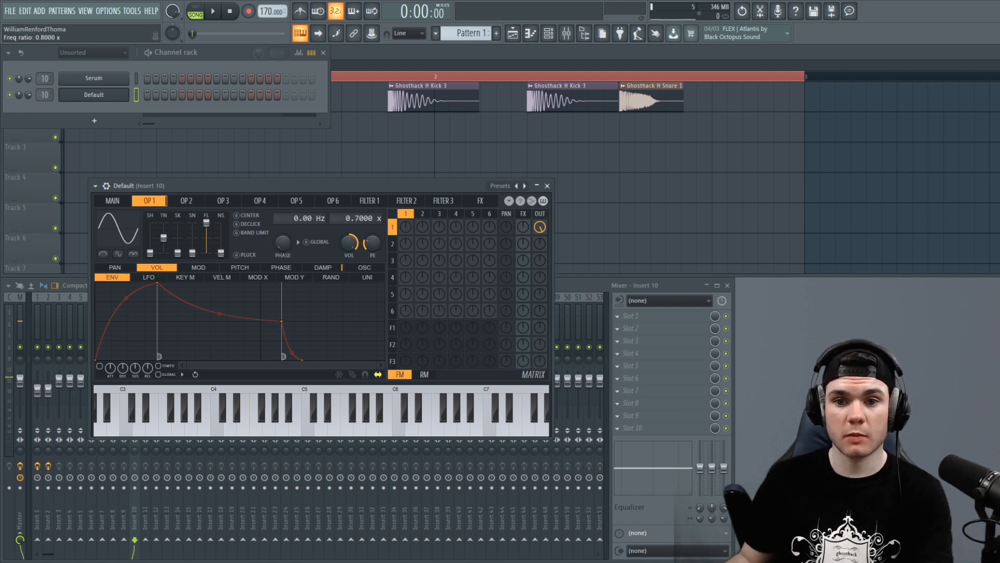
- Lower Sytrus operator 1's frequency ratio to 0.5000 and show its harmonic editor
drag(360, 217, 361, 237)
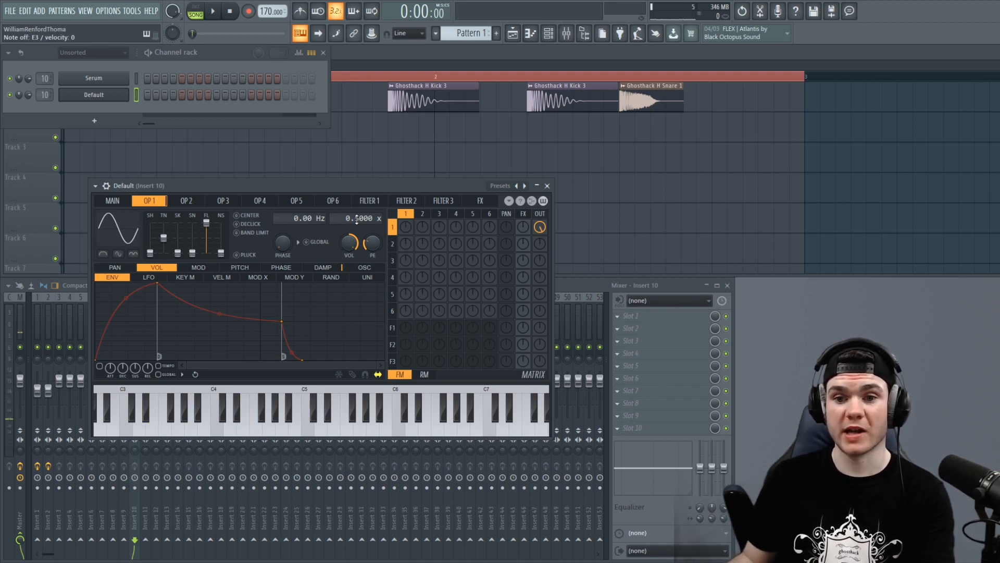
click(364, 268)
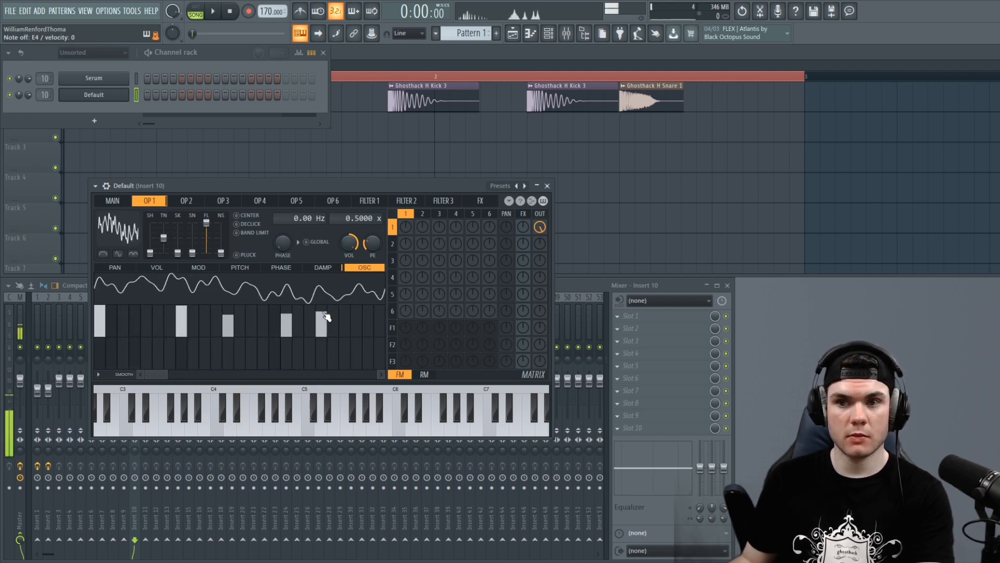
- Reset operator 1 to a sine and draw a few quiet, fading upper harmonics
click(215, 421)
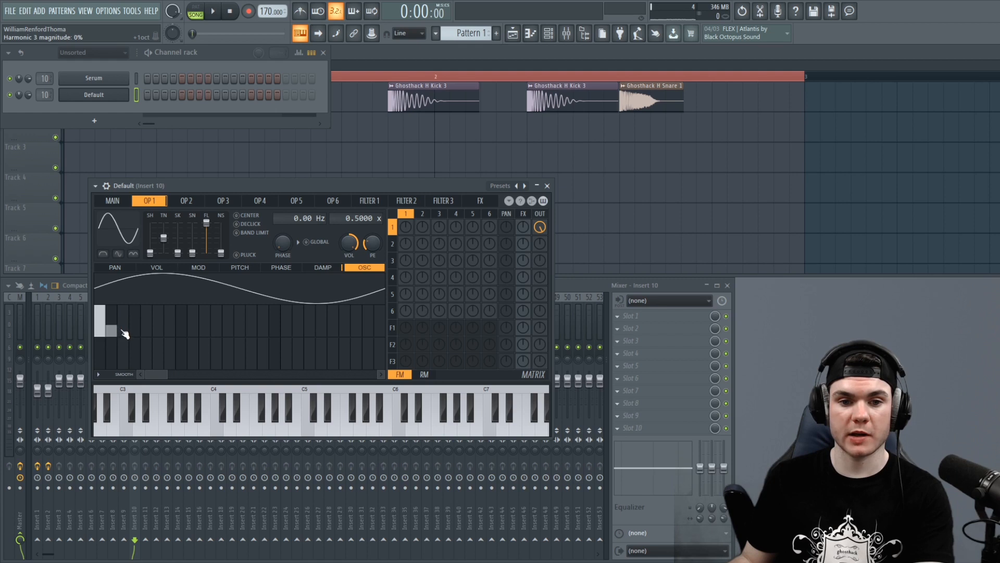
drag(124, 332, 150, 338)
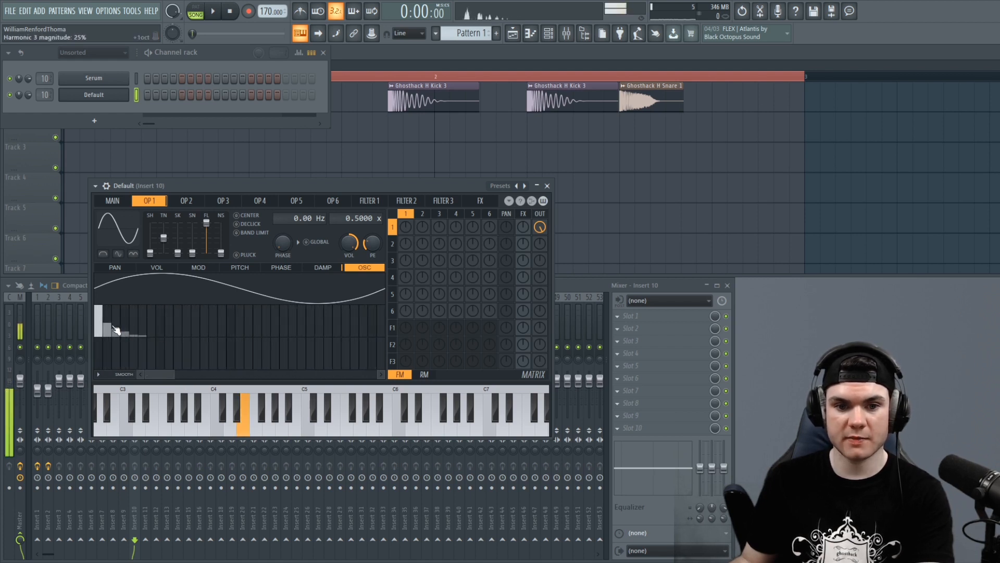
drag(115, 319, 150, 342)
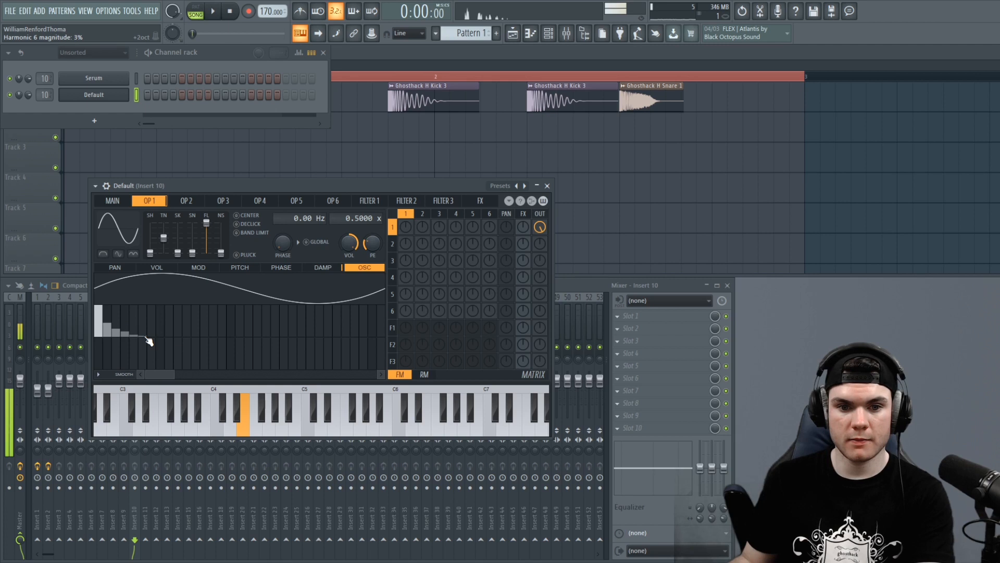
click(150, 415)
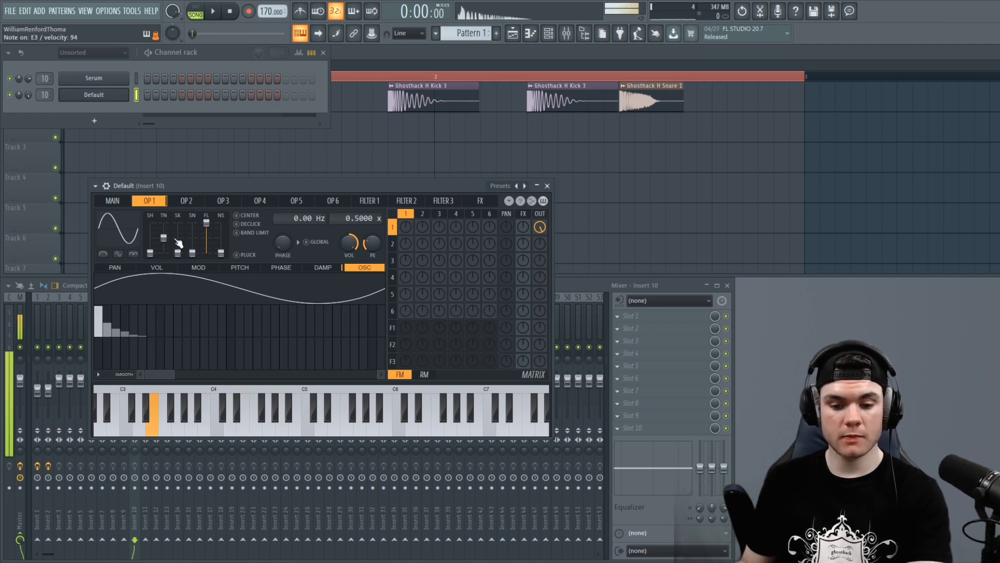
click(156, 268)
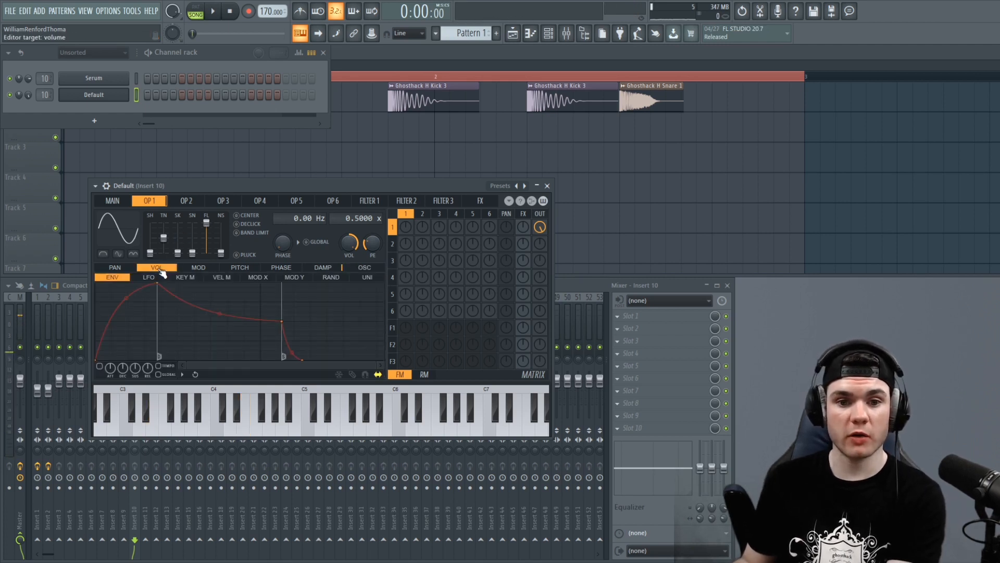
- Flatten operator 1's volume envelope to a full-level sustain with no decay
click(102, 369)
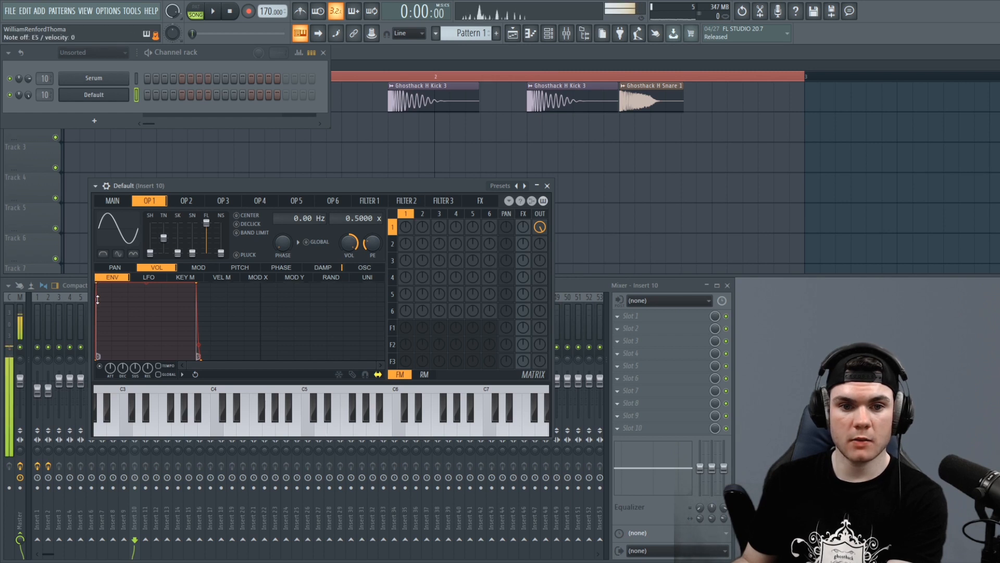
click(334, 414)
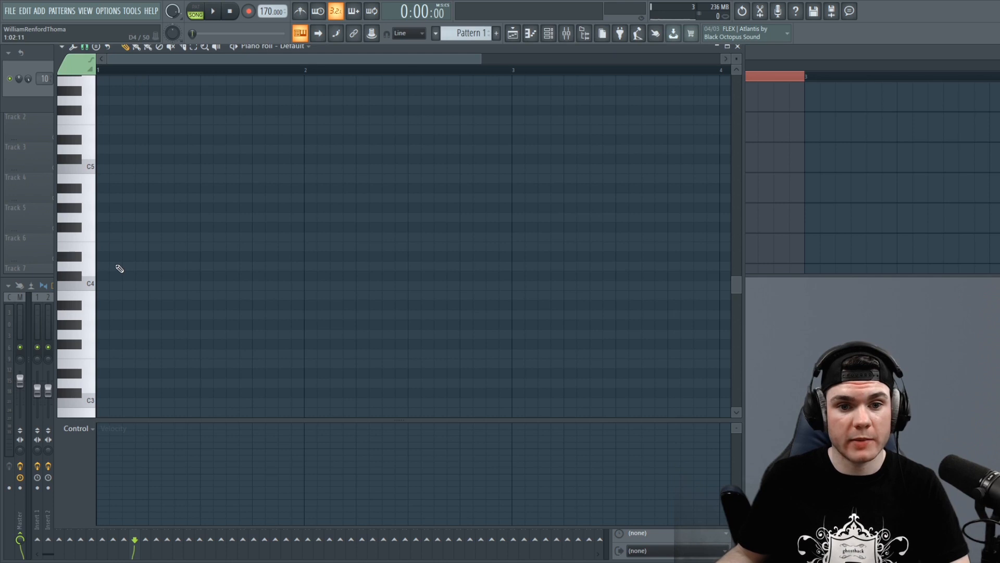
- Place a low bass note and stretch it across two bars
click(102, 355)
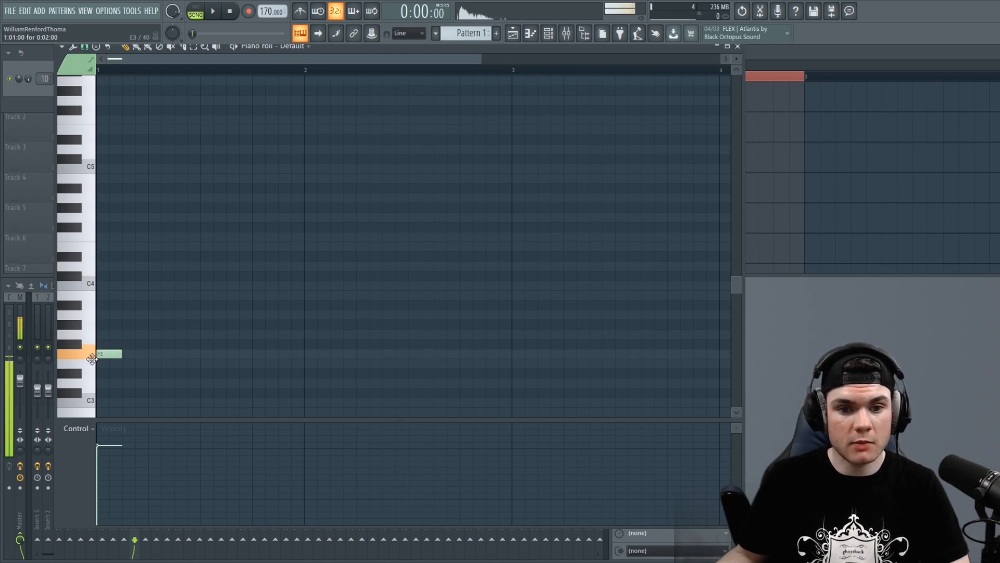
drag(105, 354, 109, 345)
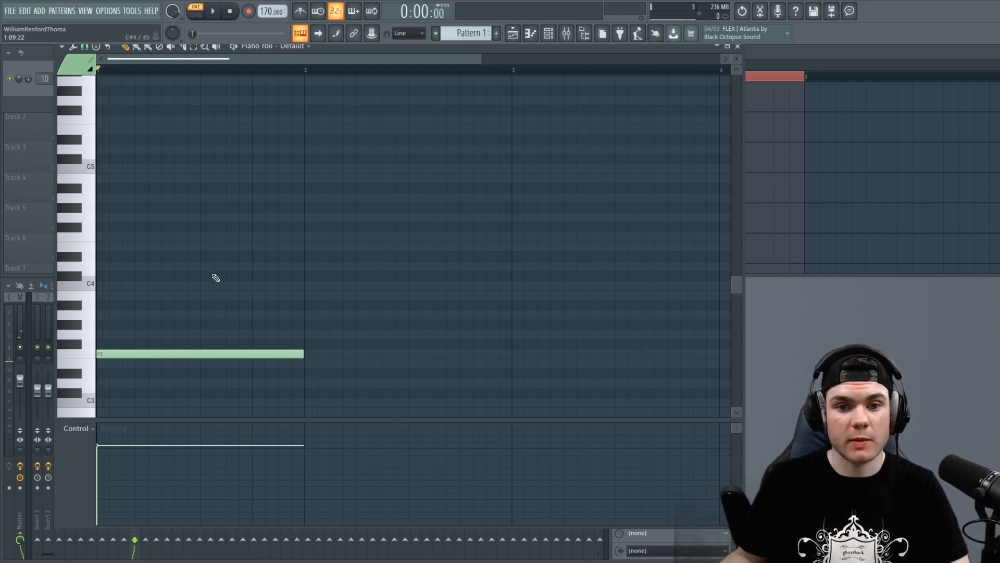
- Add a short slide note to C4 above the bass and adjust its length
click(220, 247)
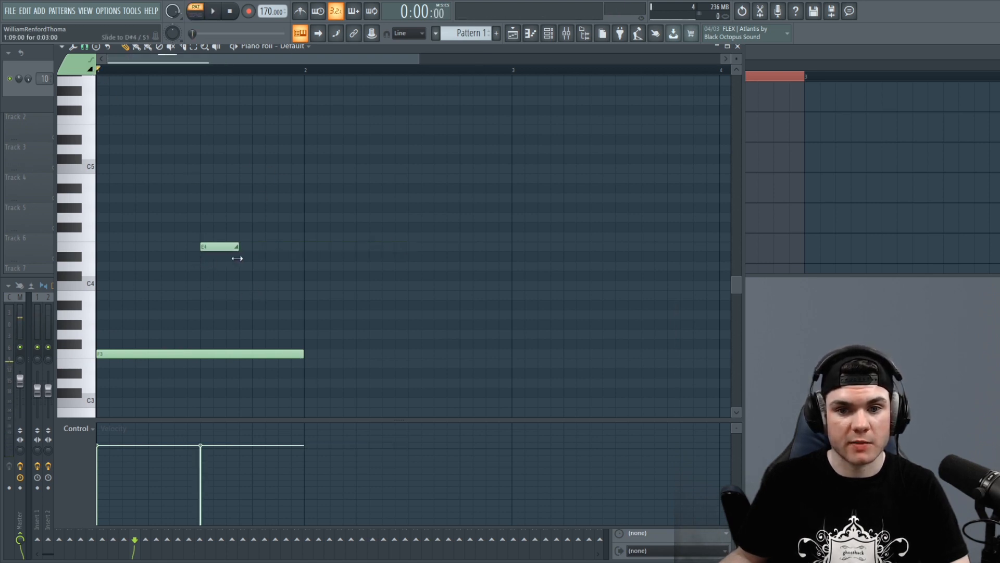
click(213, 11)
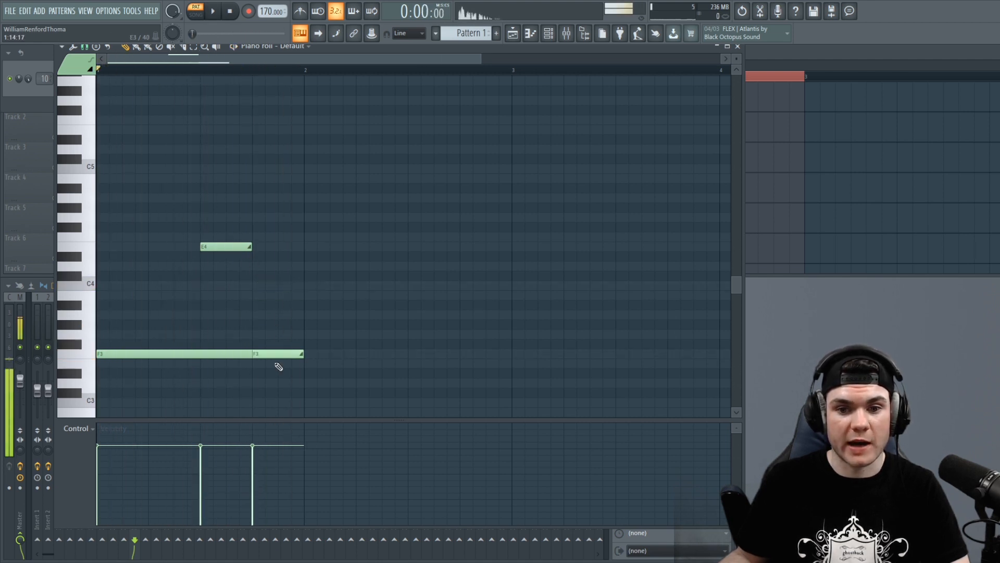
click(212, 11)
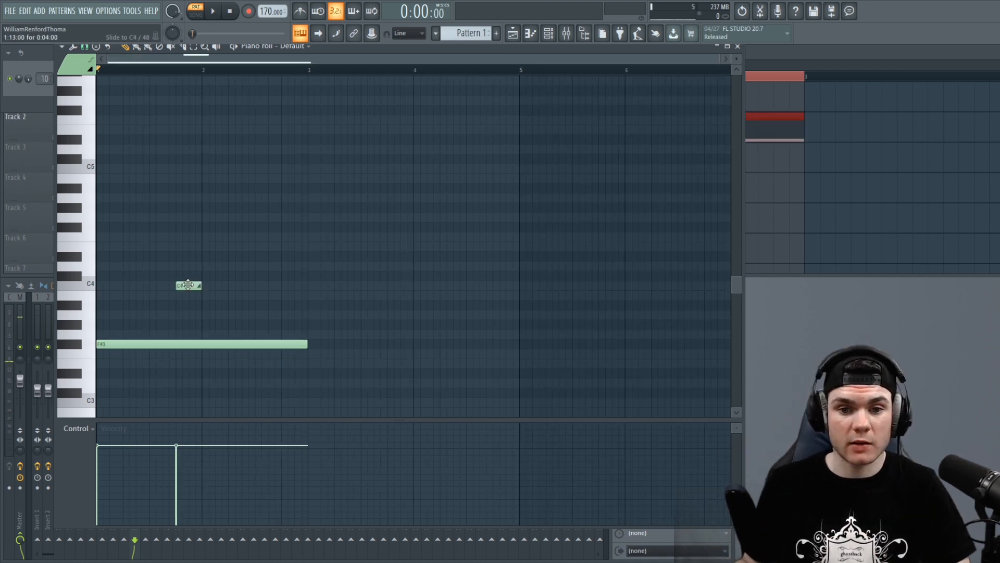
- Add another slide note on the bass line around bar 2
click(204, 314)
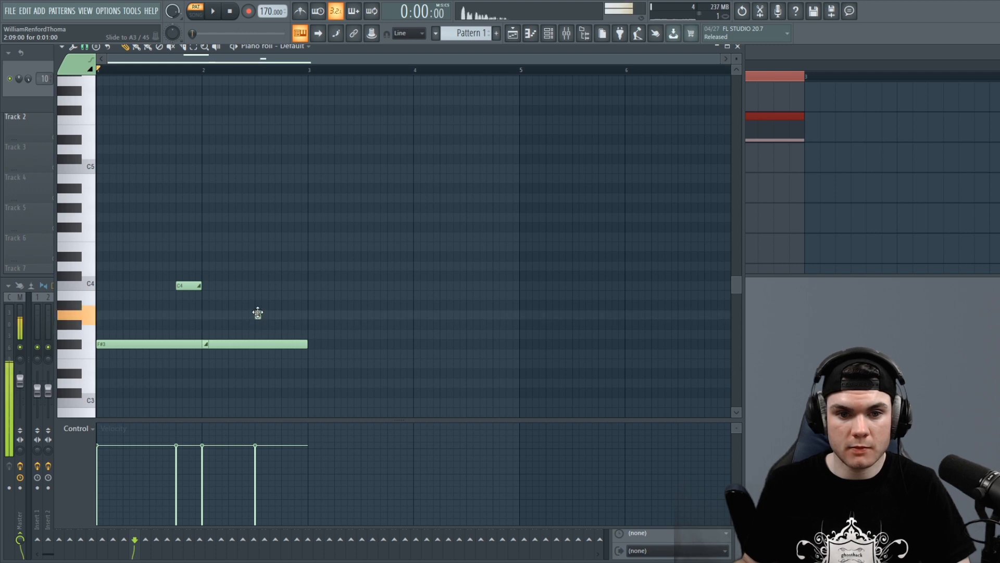
click(212, 11)
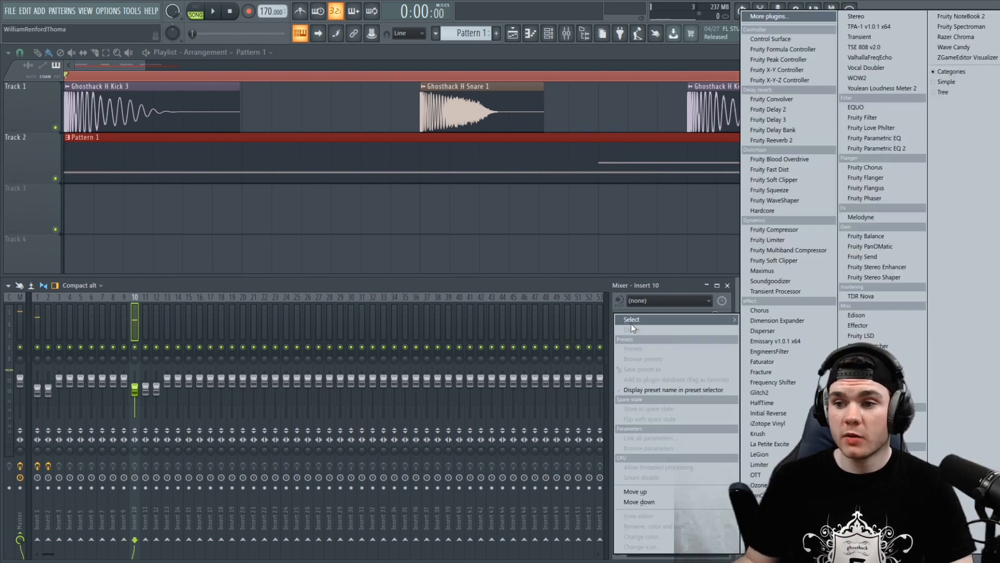
mouse_move(787, 240)
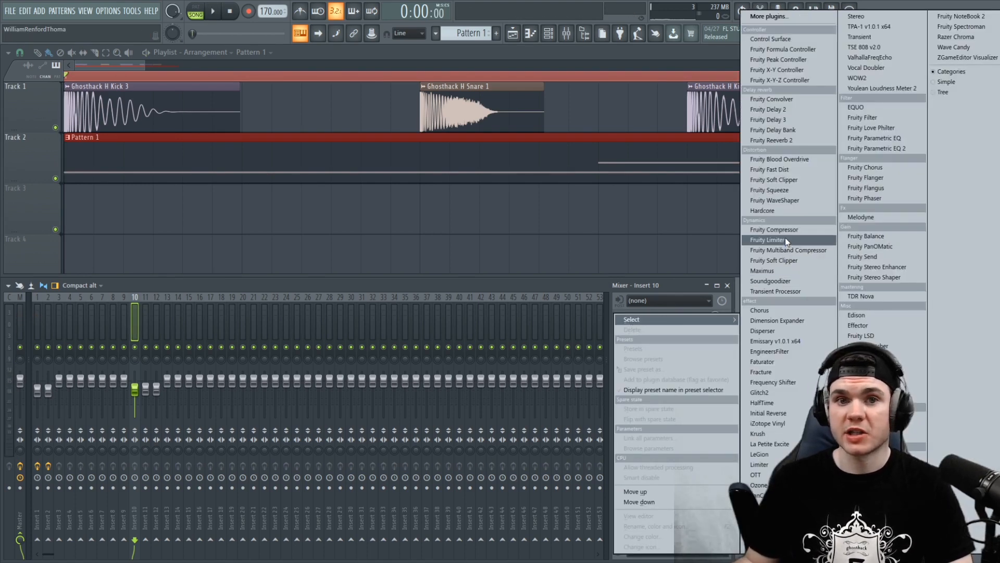
- Load Fruity Limiter onto mixer insert 10, leaving its ceiling at 0 dB
click(768, 239)
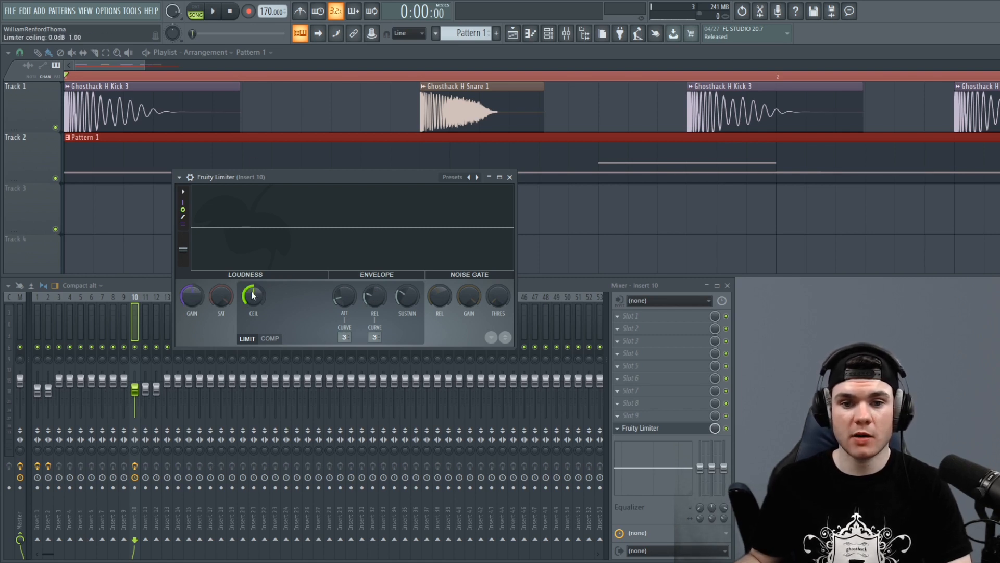
- Create an automation clip for the limiter Gain on Track 3 and copy its maximum level value
drag(253, 299, 259, 291)
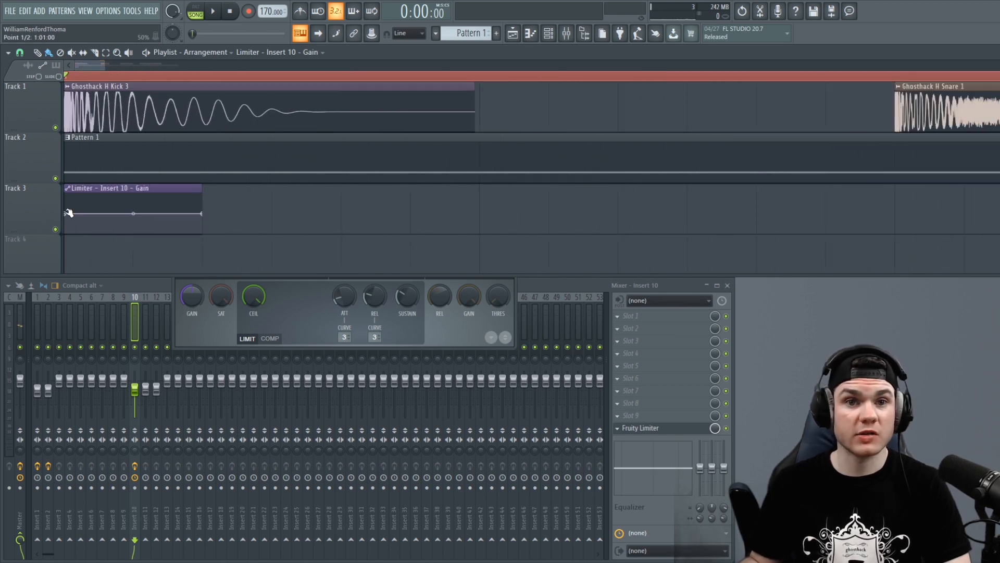
right_click(68, 213)
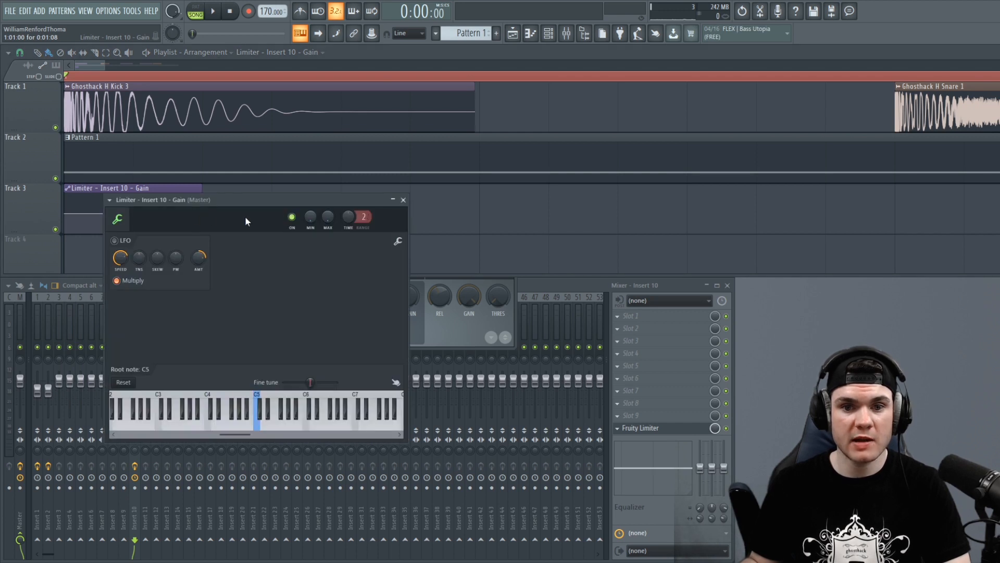
right_click(363, 217)
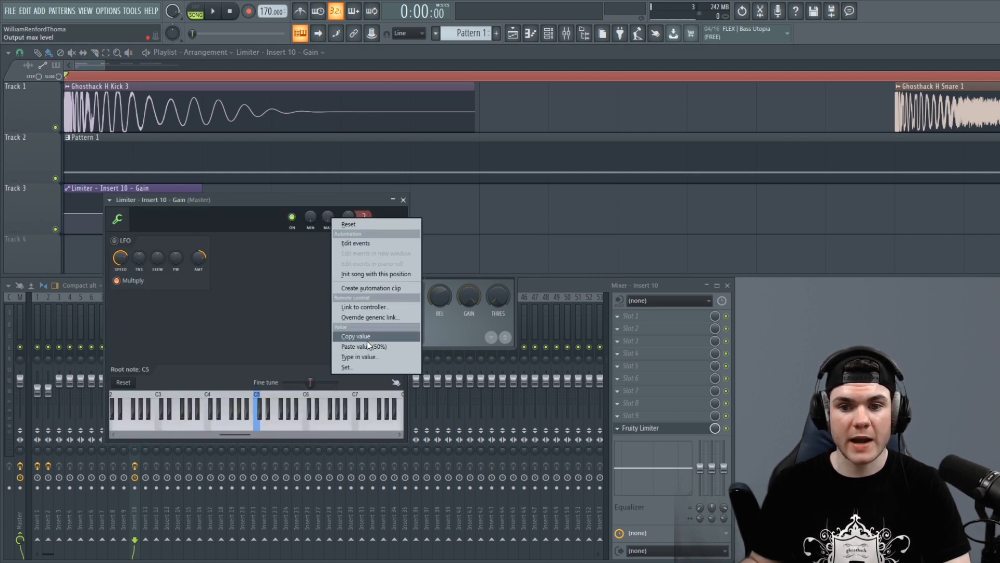
click(355, 337)
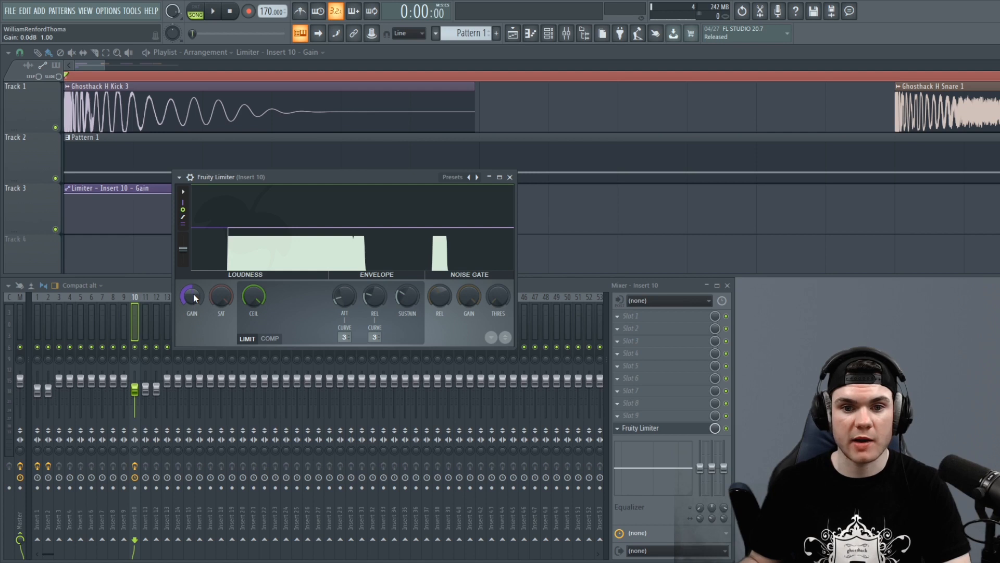
- Raise the limiter gain to 12 dB and close the Fruity Limiter window
drag(192, 295, 192, 280)
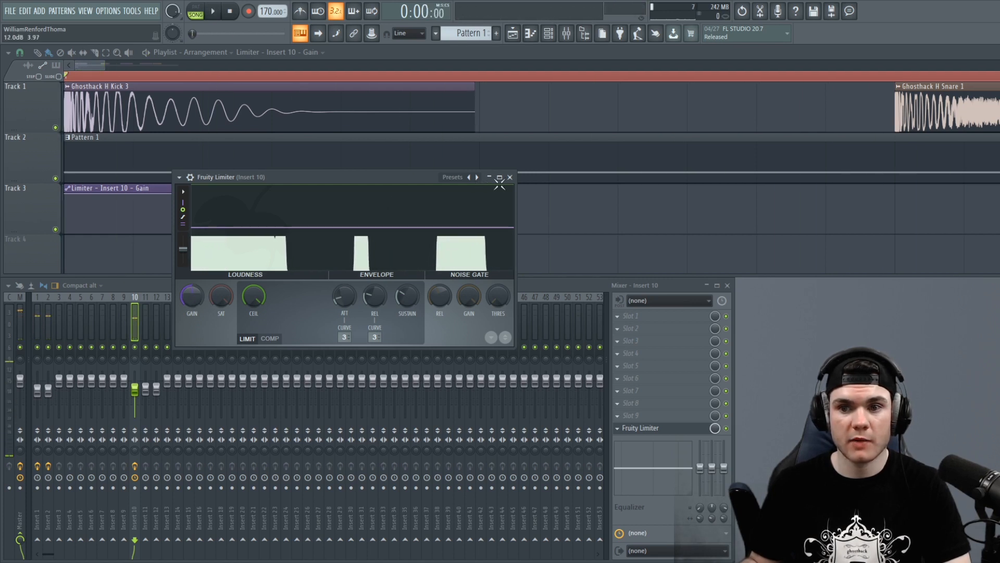
click(510, 177)
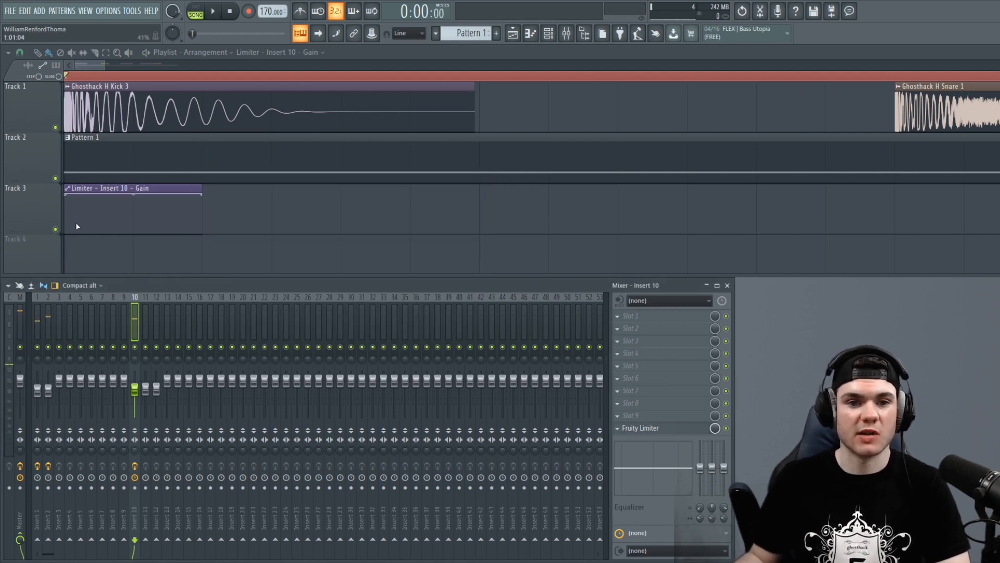
- Shape the gain clip to start at the bottom and curve back up, then place it over the first kick
drag(132, 192, 69, 223)
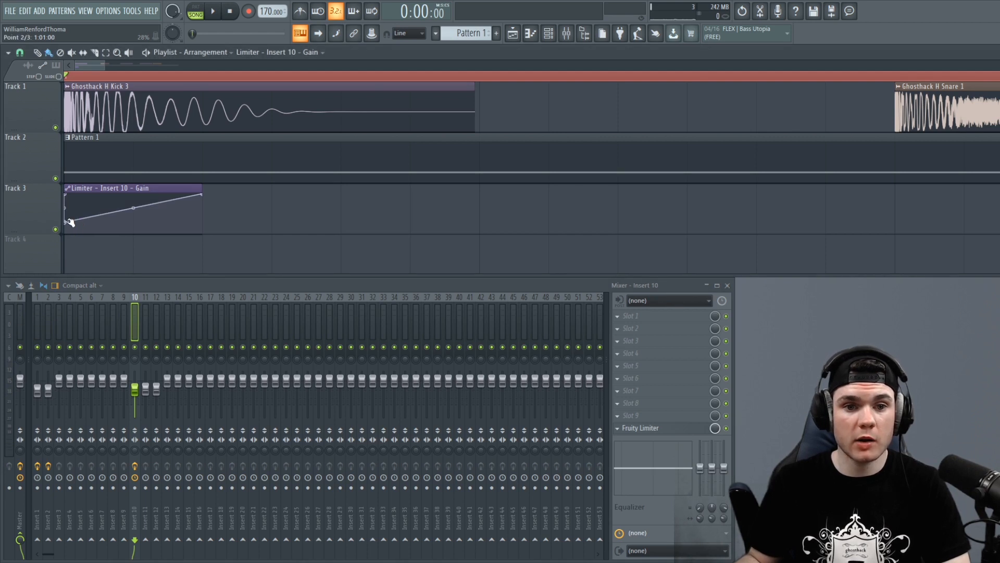
drag(73, 220, 73, 240)
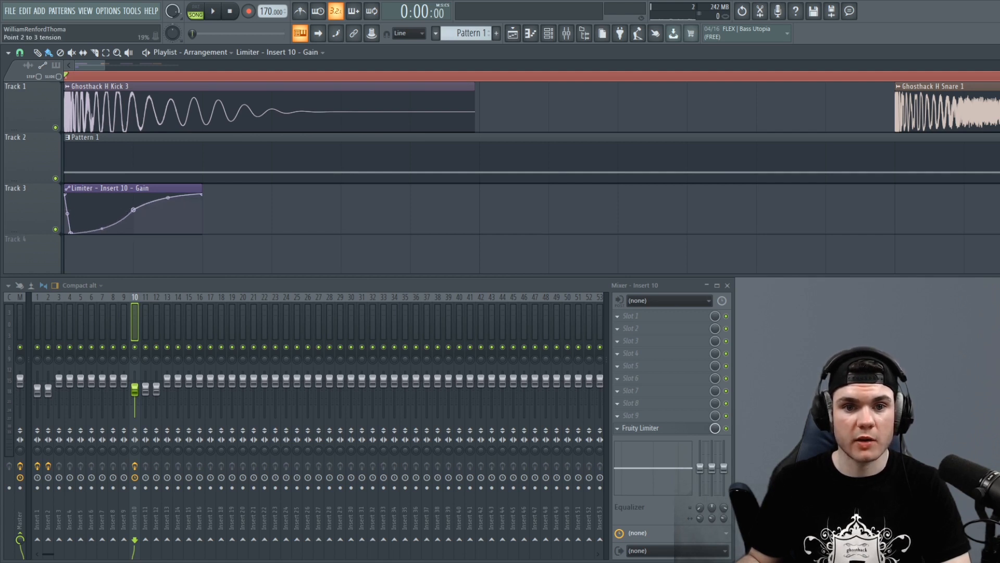
drag(201, 187, 255, 186)
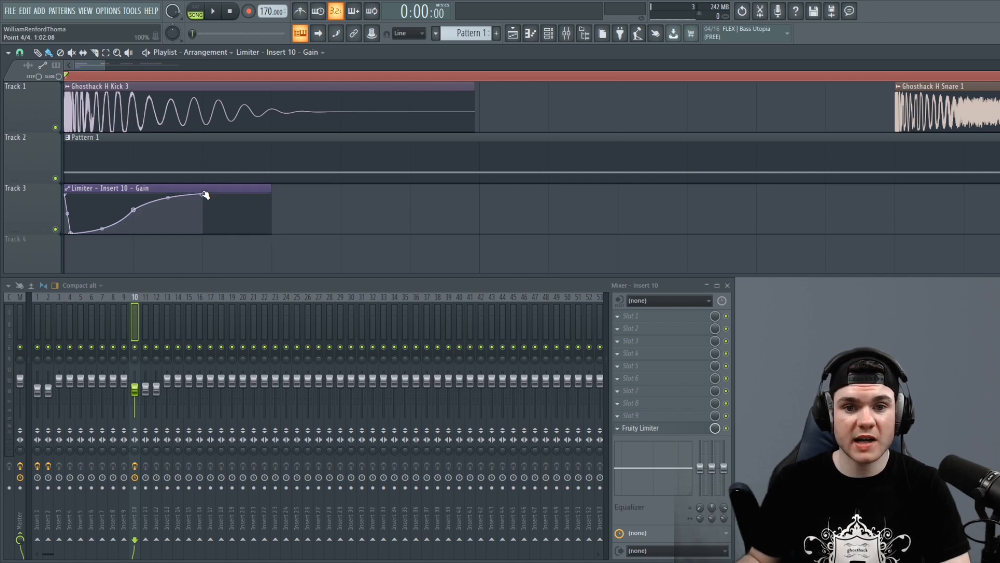
drag(204, 195, 169, 207)
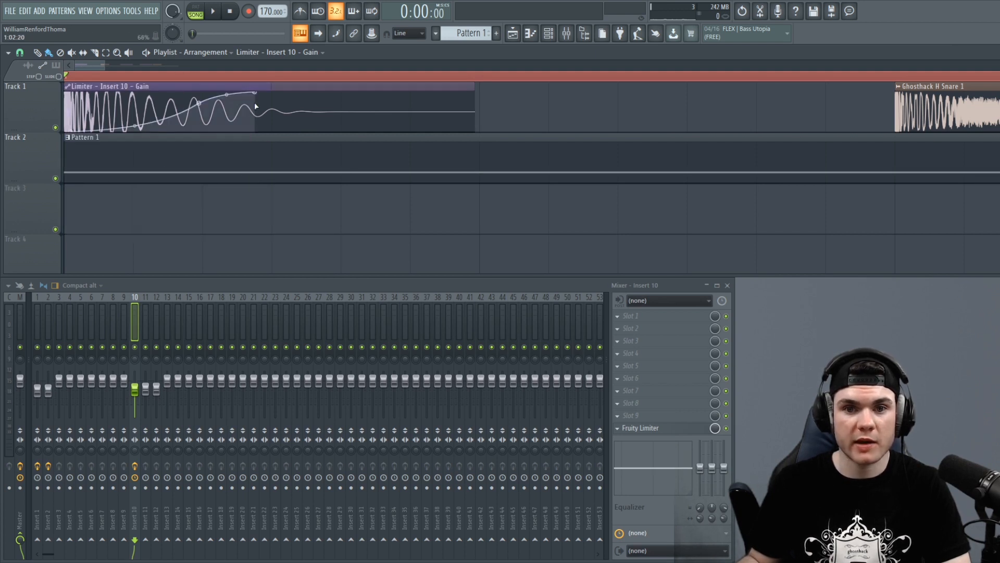
- Extend the last point to the clip's end so gain ramps to full level, then play to hear the ducking
drag(226, 96, 267, 91)
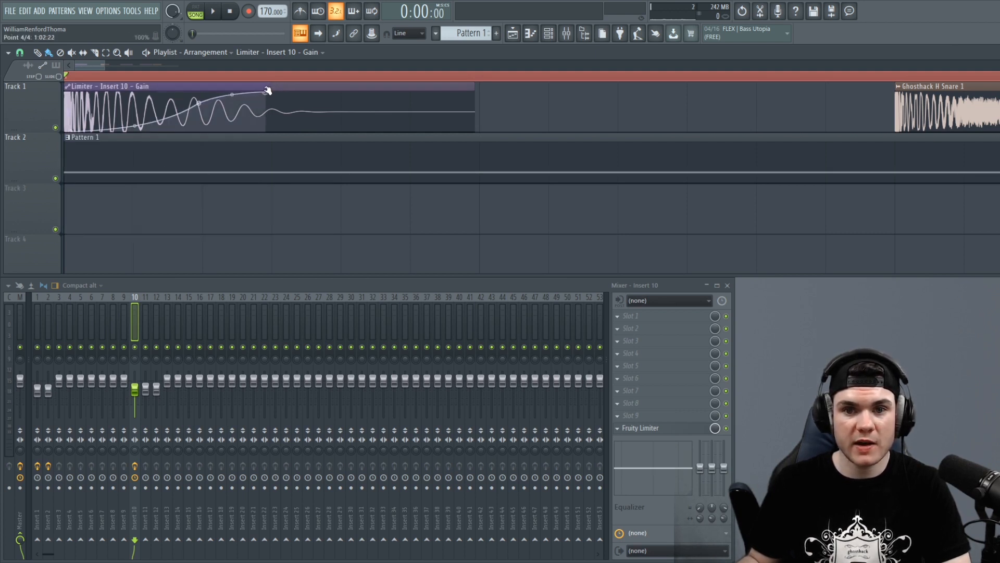
drag(267, 91, 274, 102)
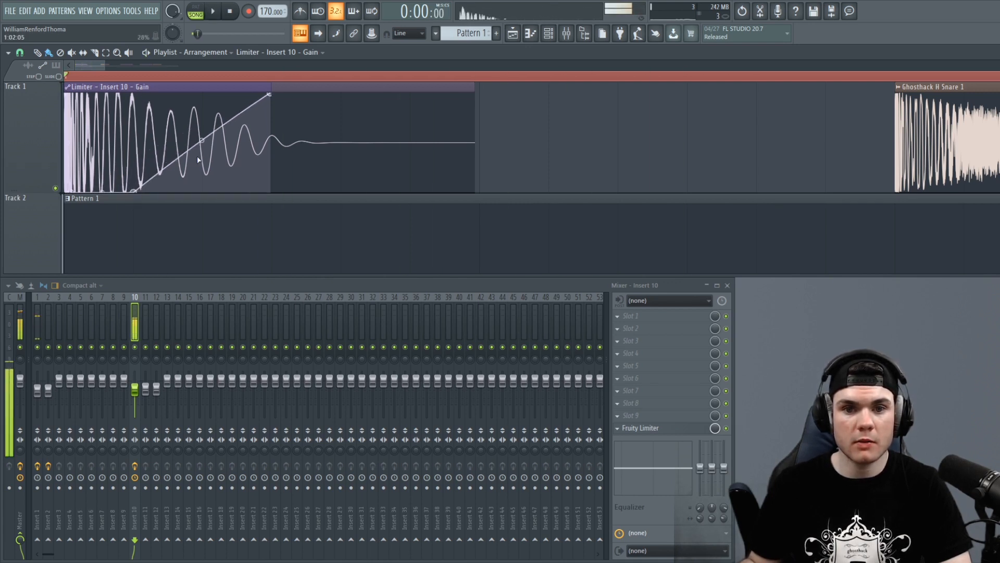
click(212, 11)
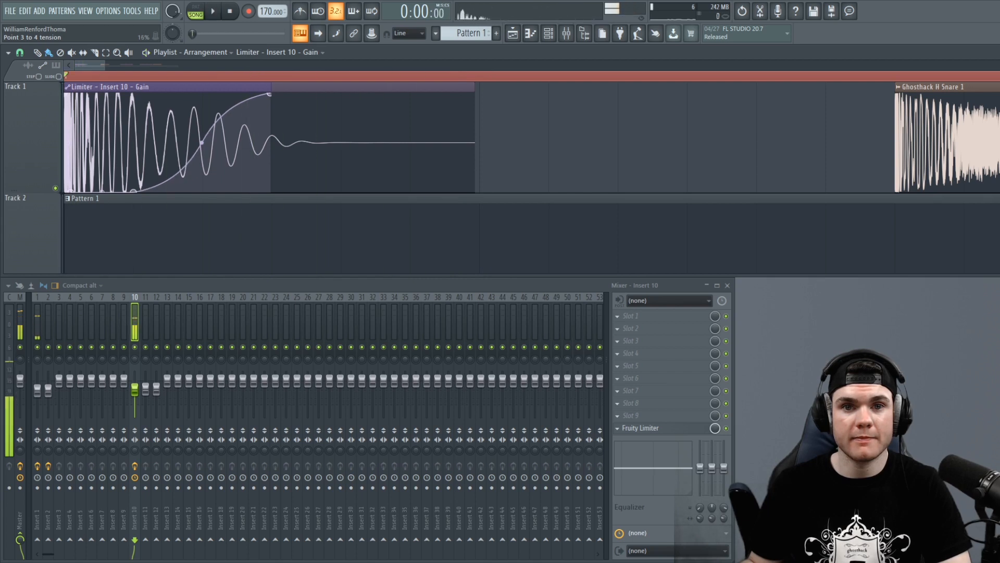
click(211, 10)
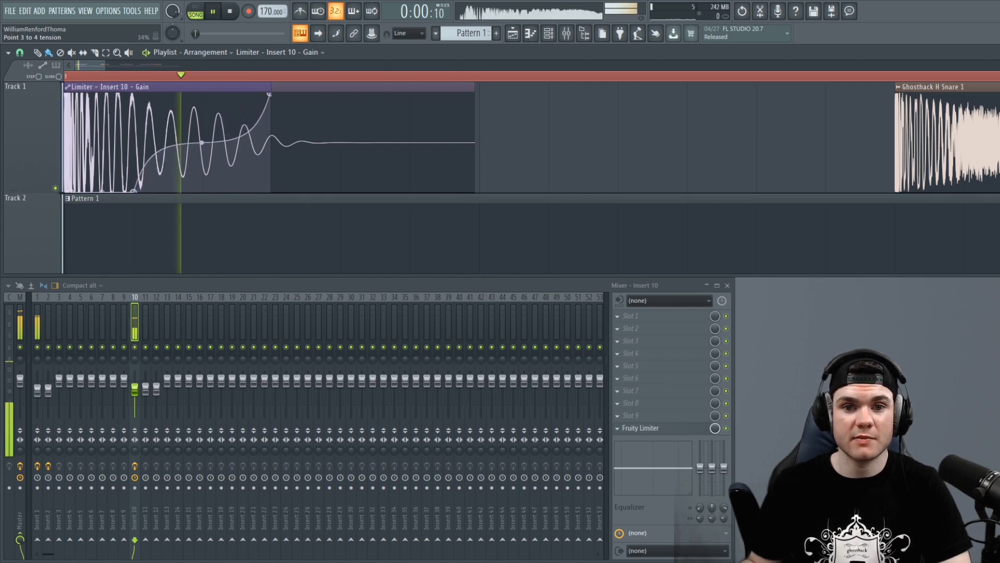
- Move the gain clip to Track 3 with a red copy under the first snare, and play back
click(230, 10)
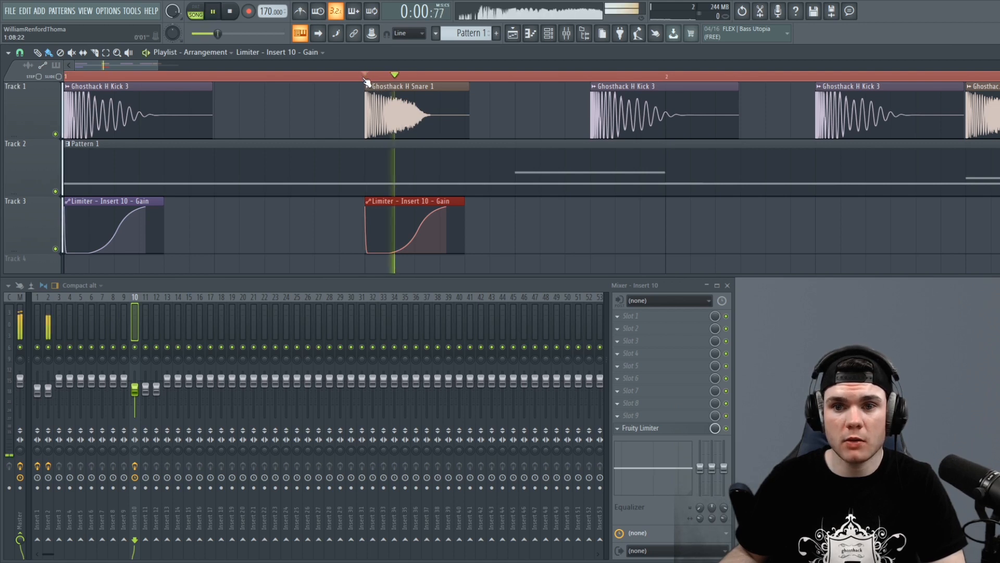
- Stop playback, make the snare's gain clip unique as Gain #2, and play the kick and snare loop
click(211, 11)
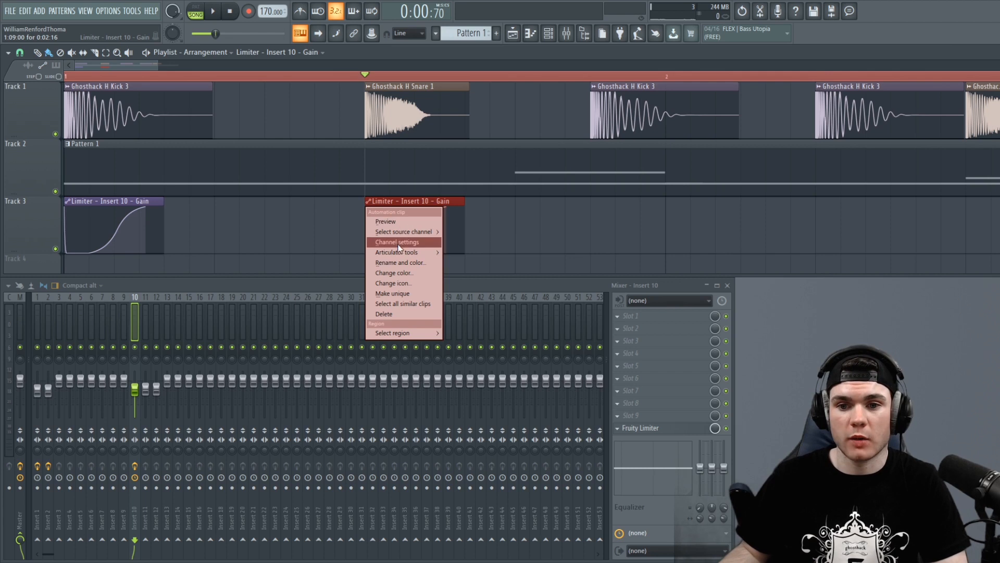
click(392, 293)
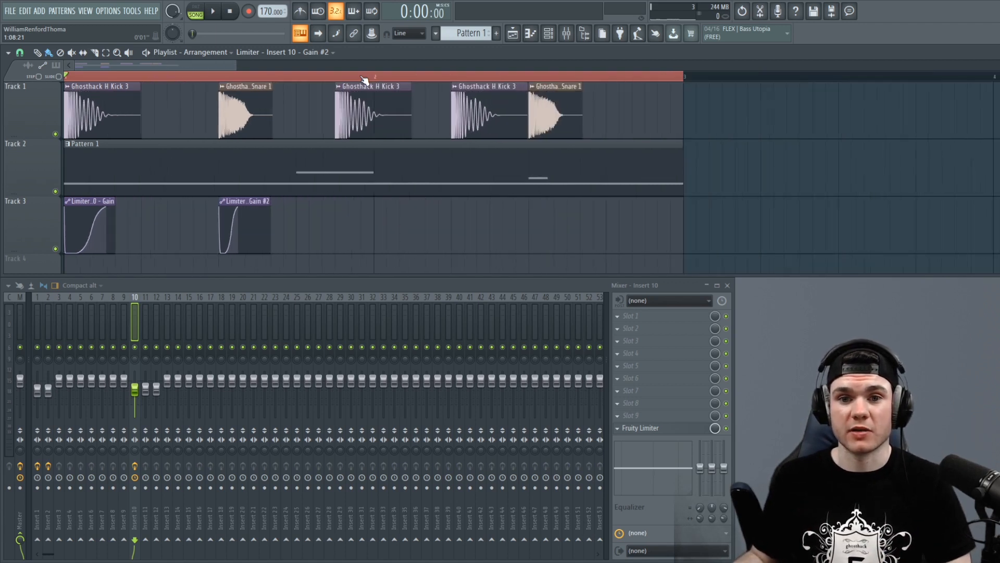
click(212, 11)
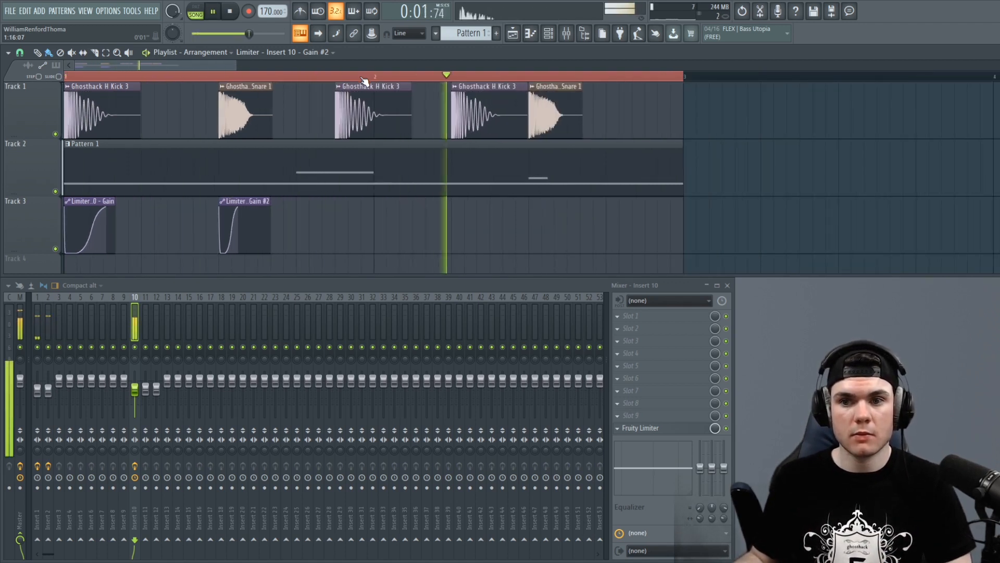